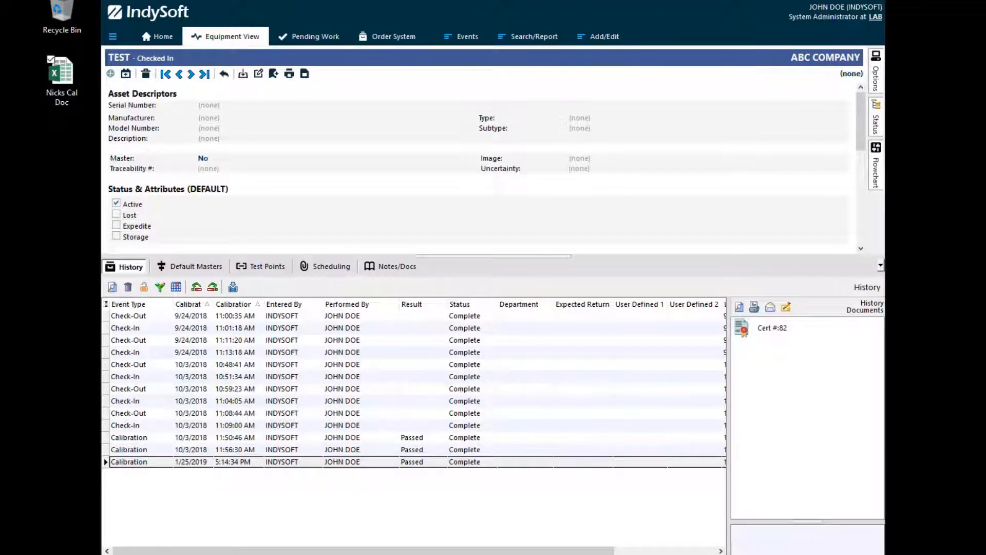
{"action": "mouse_move", "coordinate": [579, 25]}
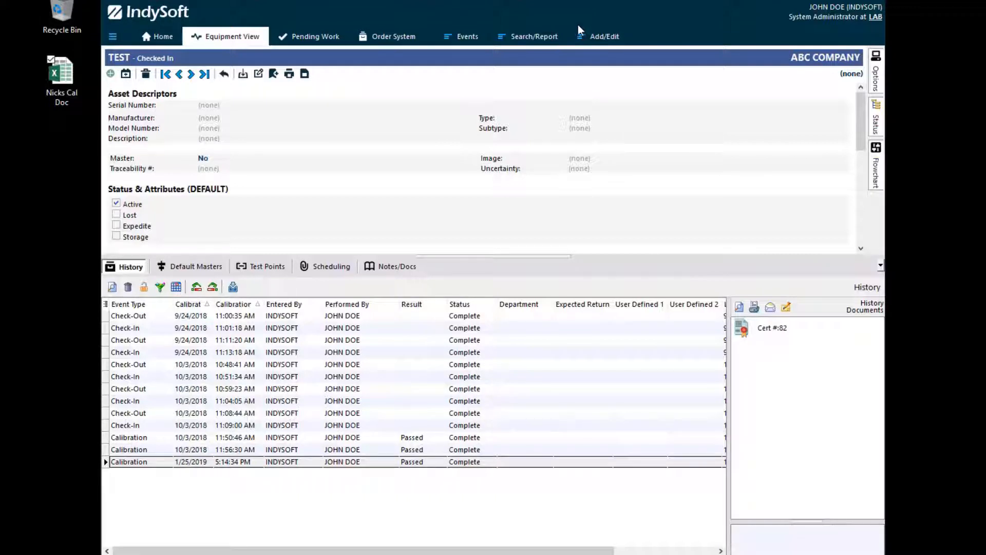
{"action": "mouse_move", "coordinate": [484, 82]}
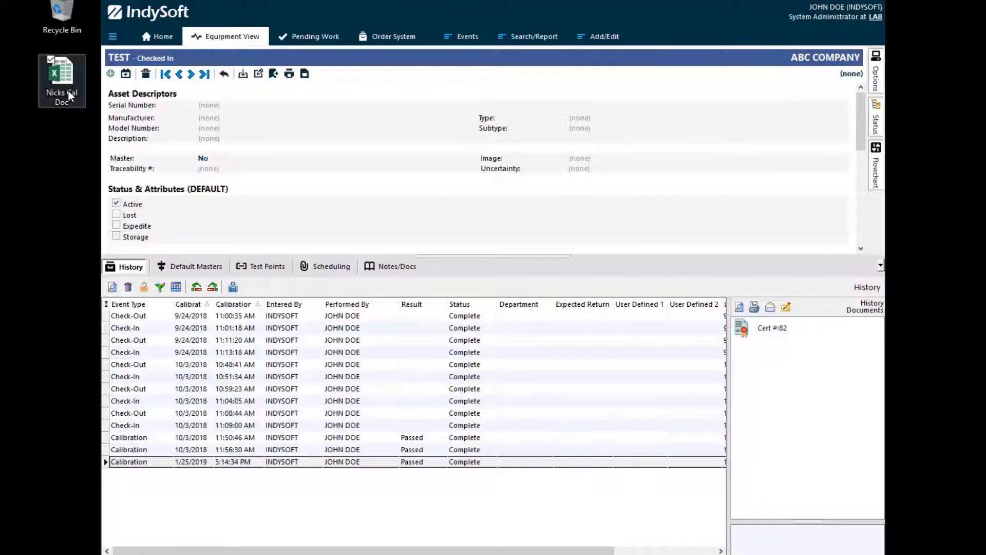
- Open the Nicks Cal Doc workbook from the desktop shortcut onto its CalResults sheet
{"action": "double_click", "coordinate": [61, 75]}
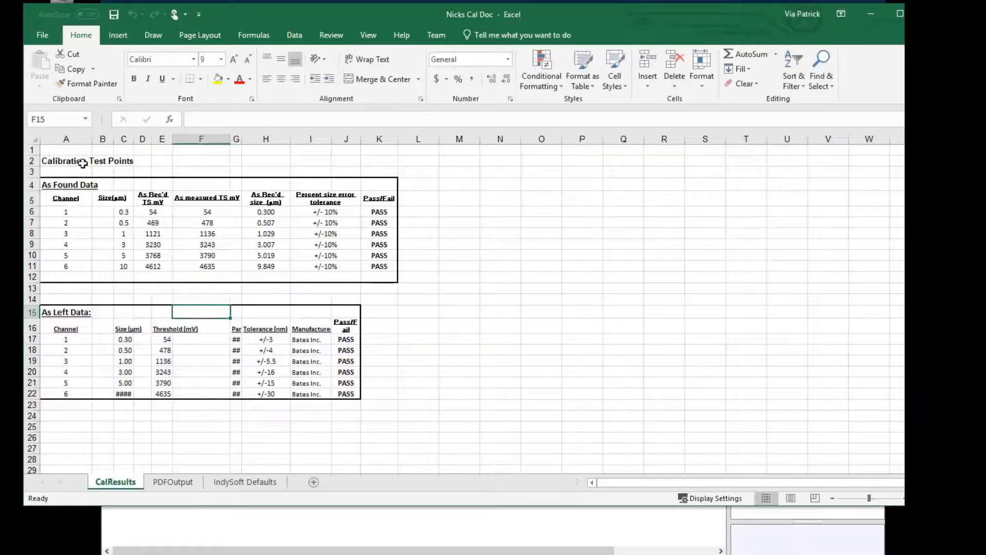
{"action": "mouse_move", "coordinate": [380, 402]}
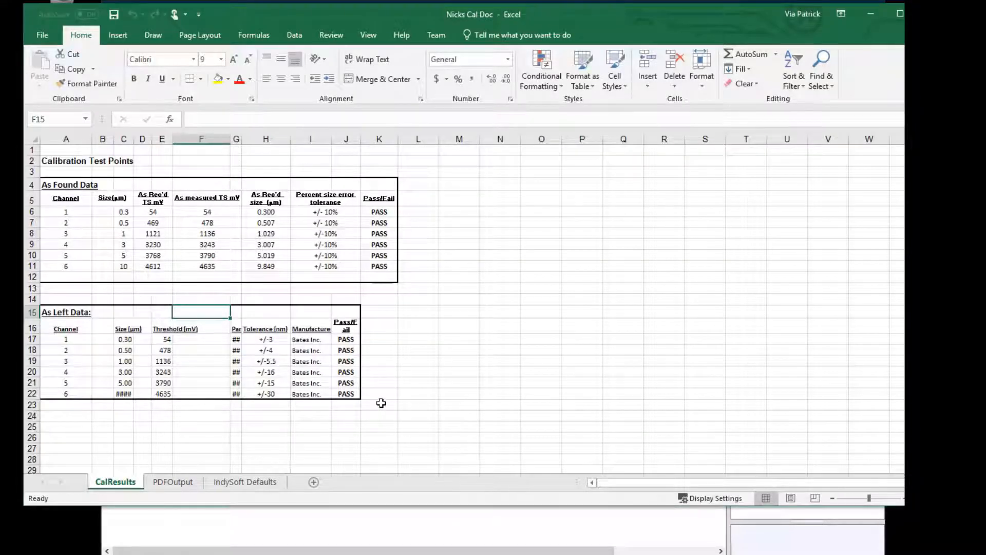
{"action": "mouse_move", "coordinate": [351, 403]}
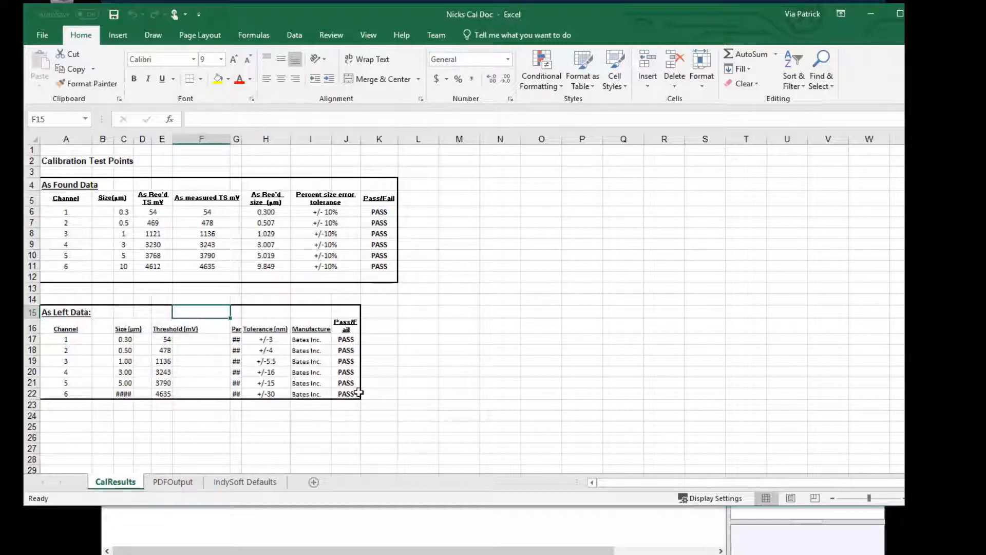
{"action": "mouse_move", "coordinate": [406, 353]}
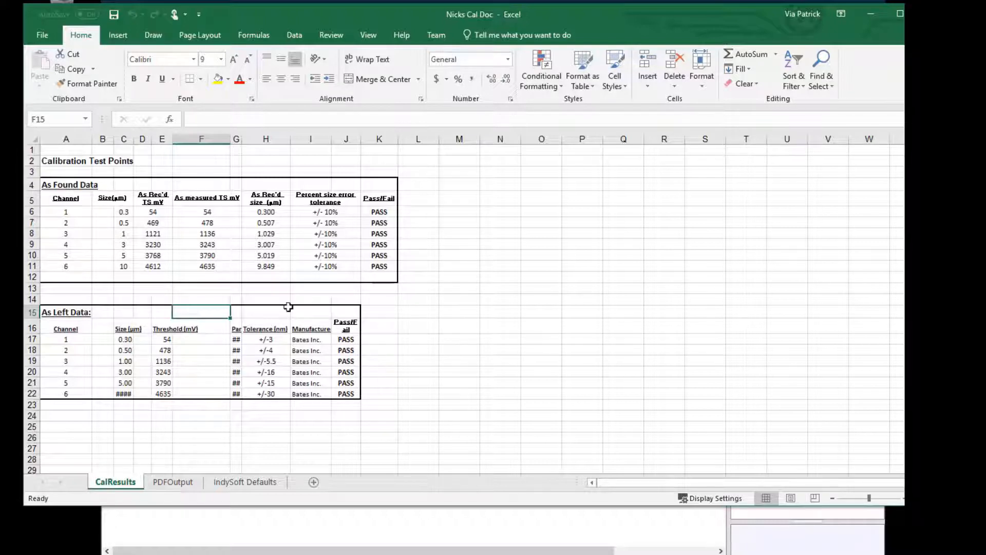
{"action": "mouse_move", "coordinate": [283, 346]}
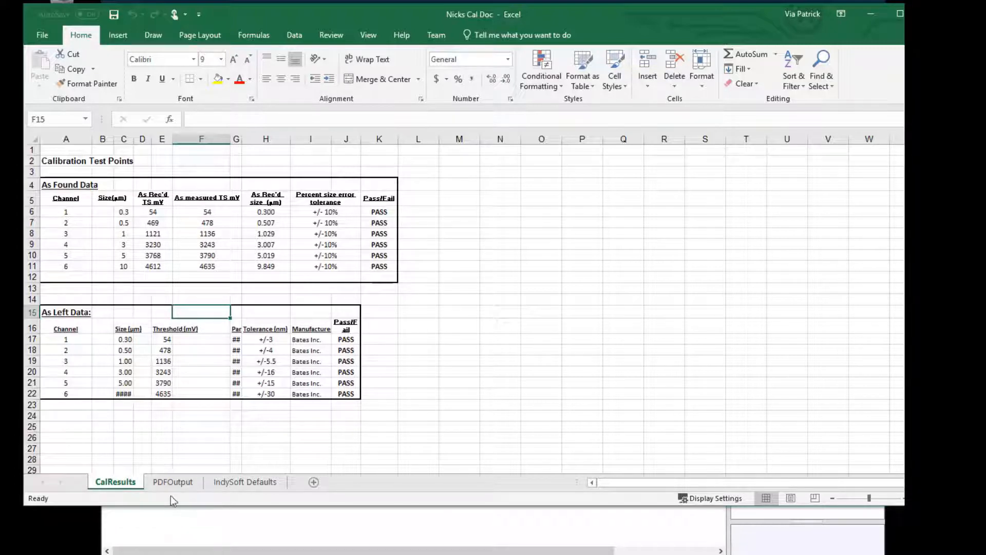
- View the PDFOutput sheet's export settings such as OutputSheet=CalResults and PrintLandScape=1
{"action": "left_click", "coordinate": [173, 482]}
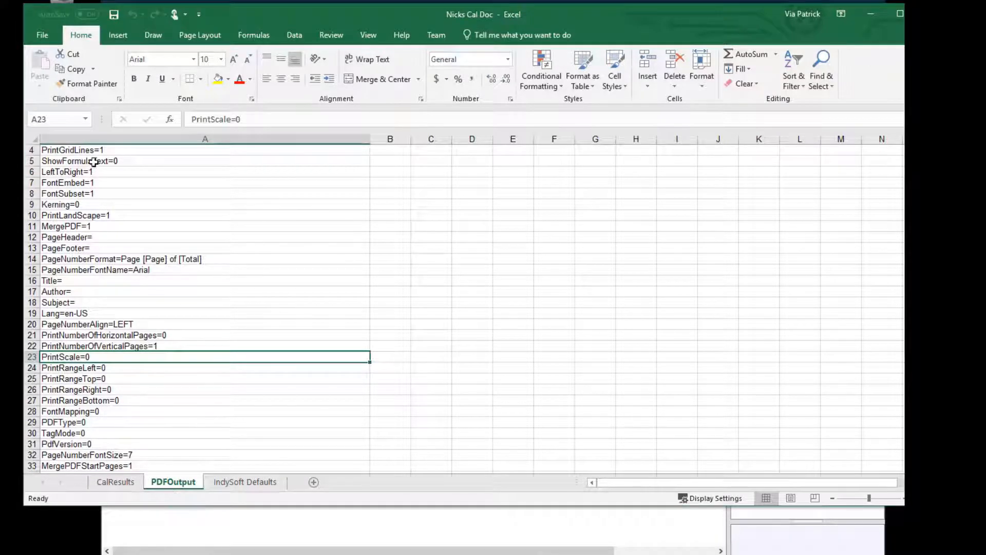
{"action": "scroll", "scroll_direction": "down", "scroll_amount": 3}
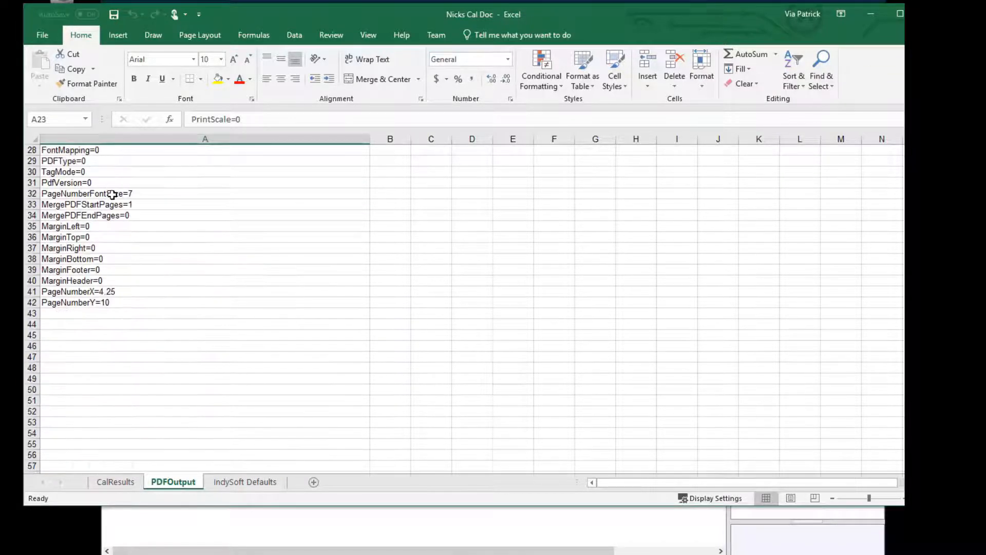
{"action": "scroll", "scroll_direction": "up", "scroll_amount": 3}
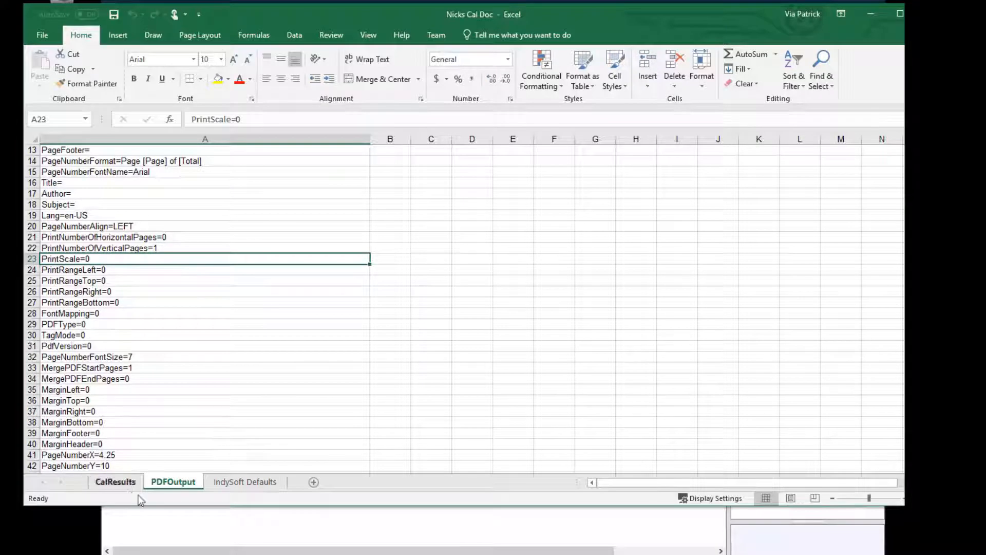
{"action": "scroll", "scroll_direction": "up", "scroll_amount": 3}
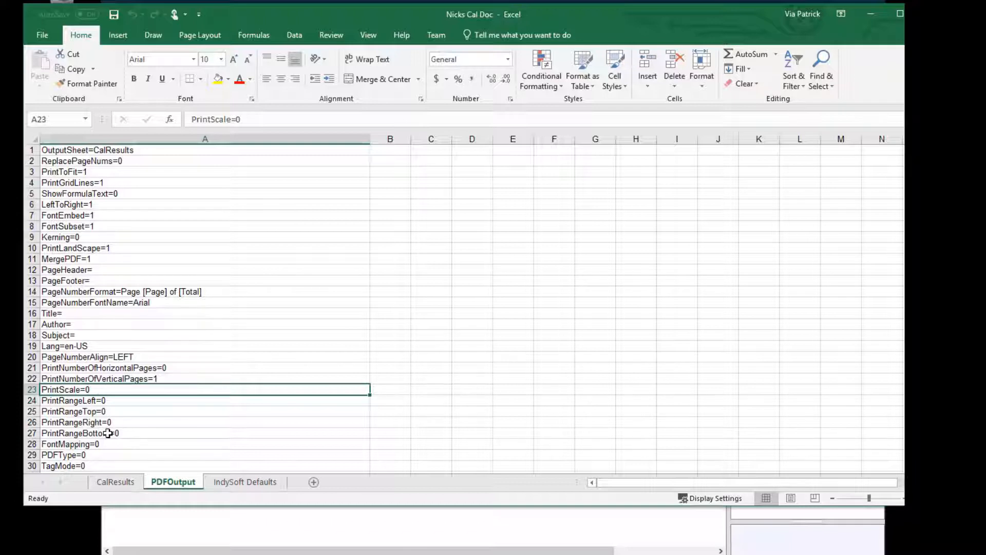
{"action": "mouse_move", "coordinate": [204, 423]}
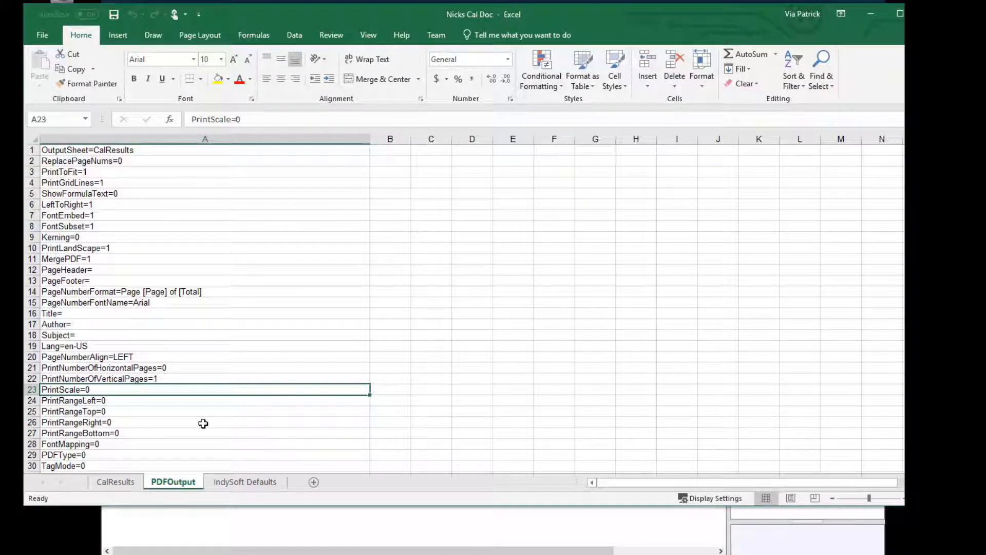
{"action": "mouse_move", "coordinate": [203, 443]}
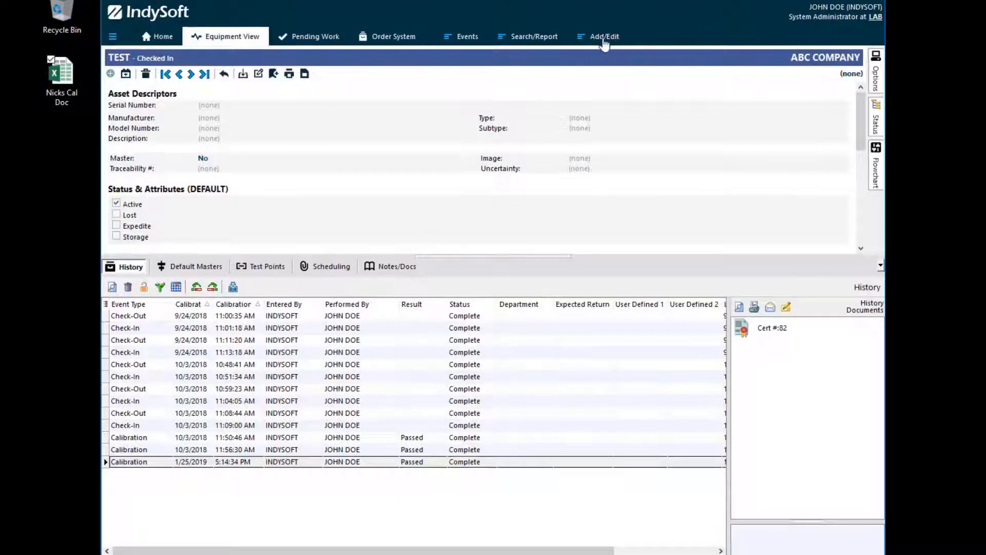
- Add the CAL TEST document linked to Nicks Cal Doc.xlsx as 'Embedded Calibration Doc.' via Add/Edit > Documentation
{"action": "left_click", "coordinate": [604, 36]}
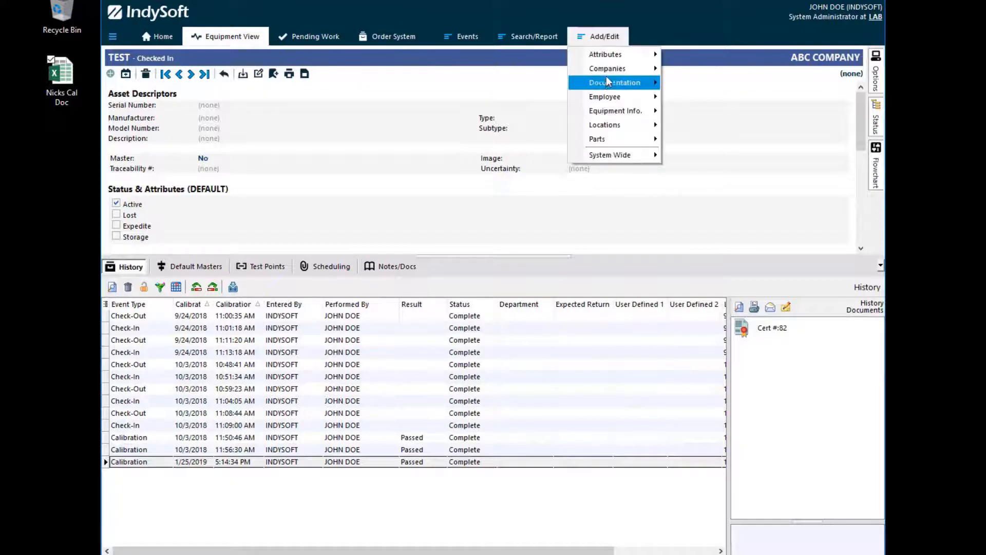
{"action": "left_click", "coordinate": [613, 82]}
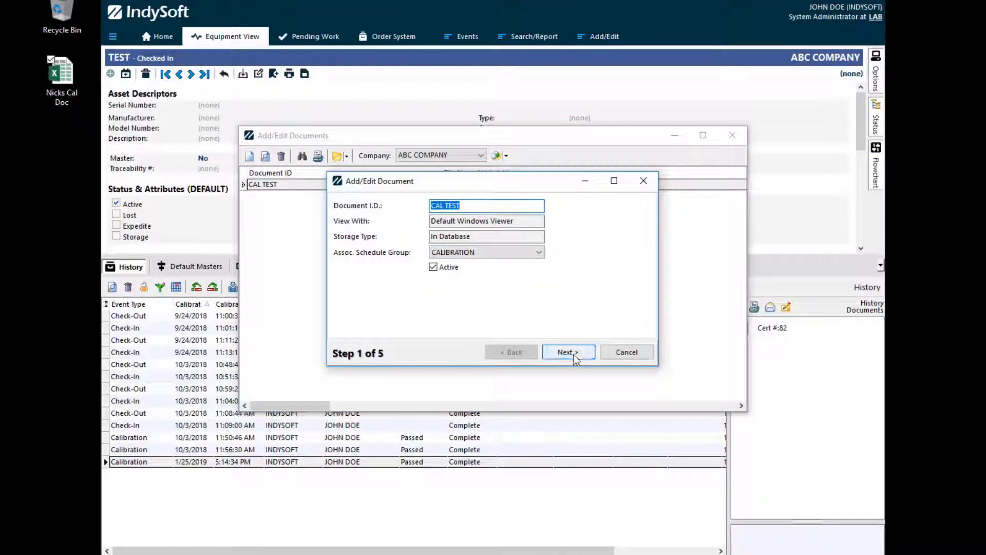
{"action": "left_click", "coordinate": [567, 352]}
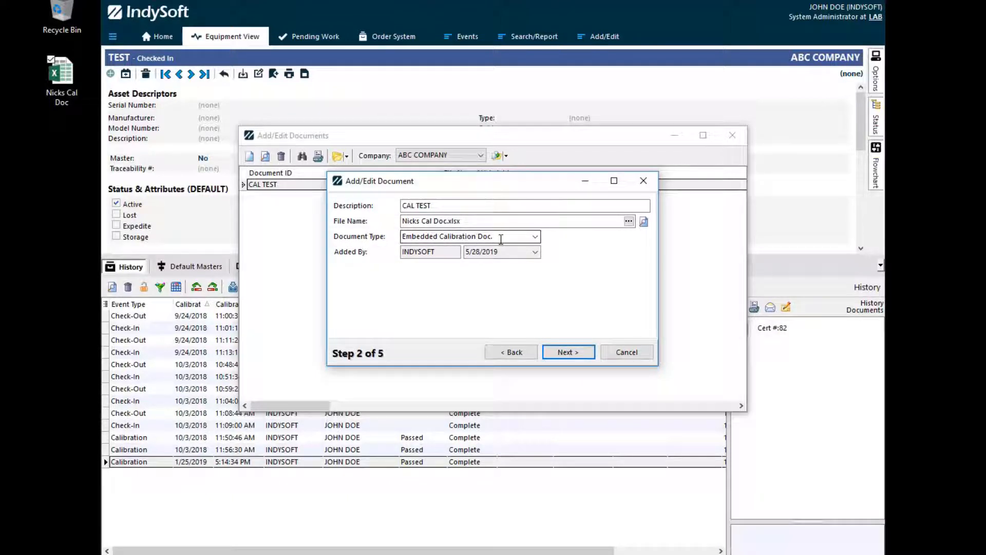
{"action": "left_click", "coordinate": [567, 351]}
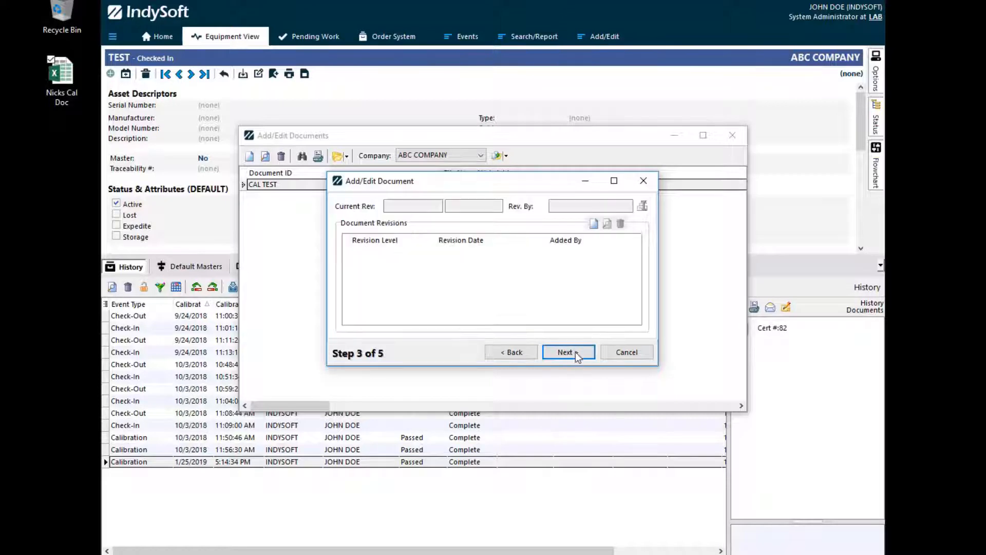
{"action": "left_click", "coordinate": [567, 351]}
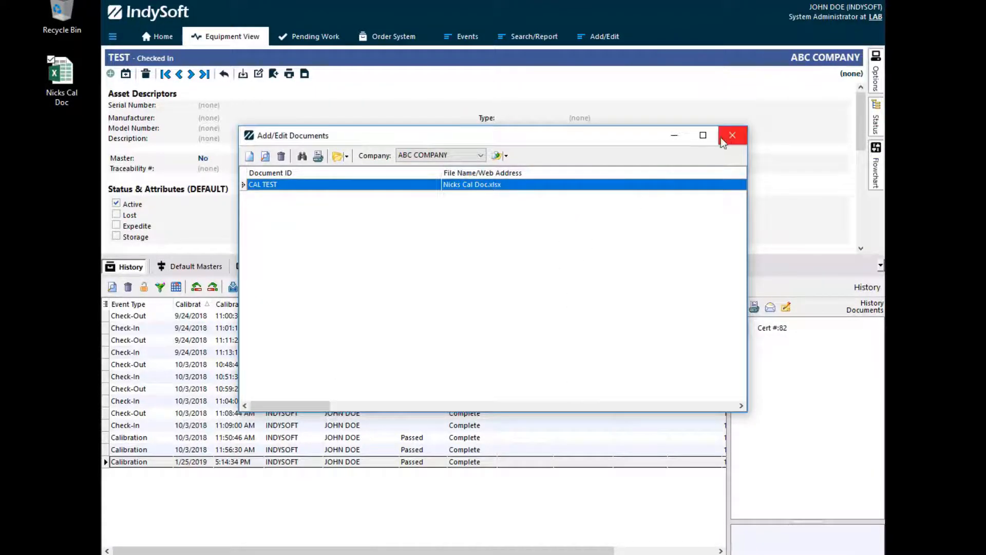
{"action": "left_click", "coordinate": [732, 135]}
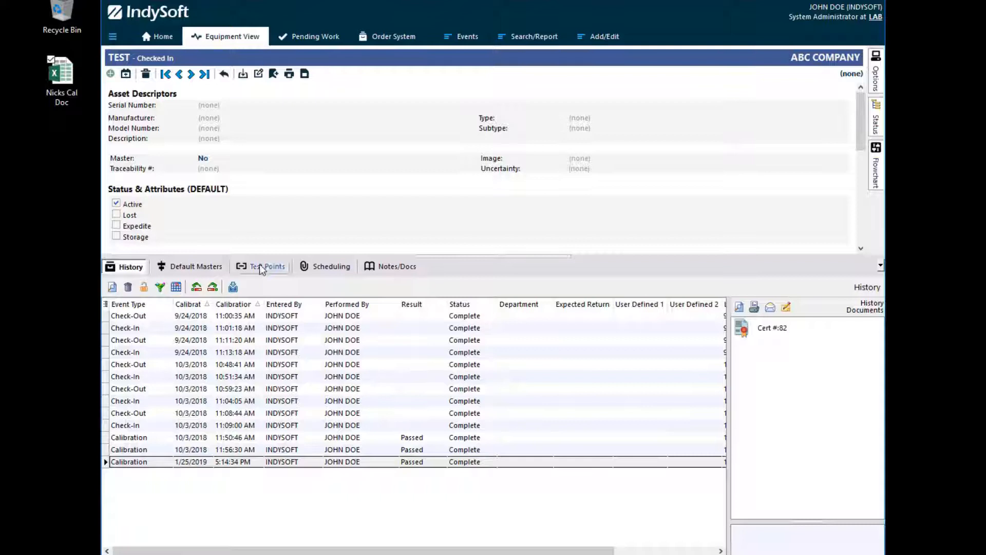
- Set the TEST equipment's test points to Excel Document w/PDF Export using the CAL TEST document
{"action": "left_click", "coordinate": [267, 266]}
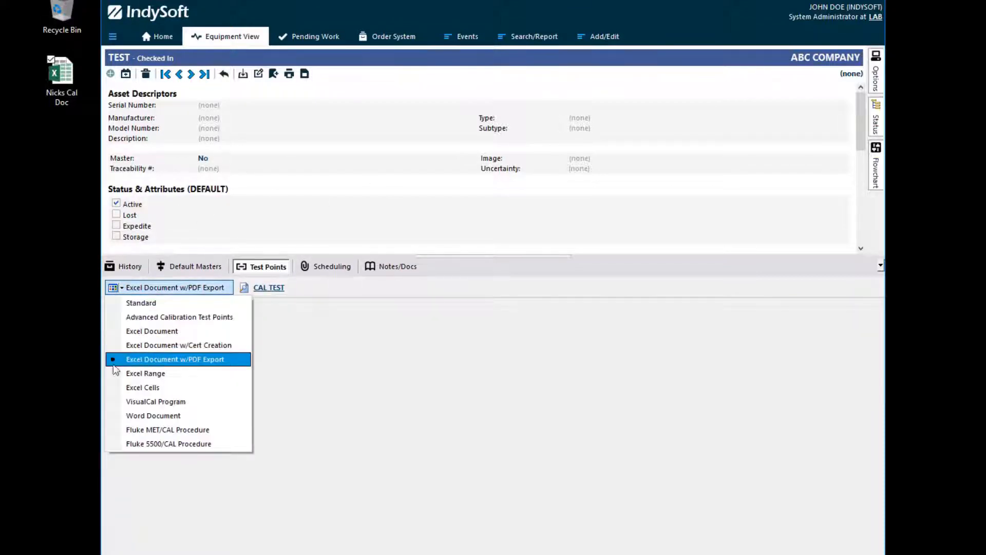
{"action": "mouse_move", "coordinate": [194, 366]}
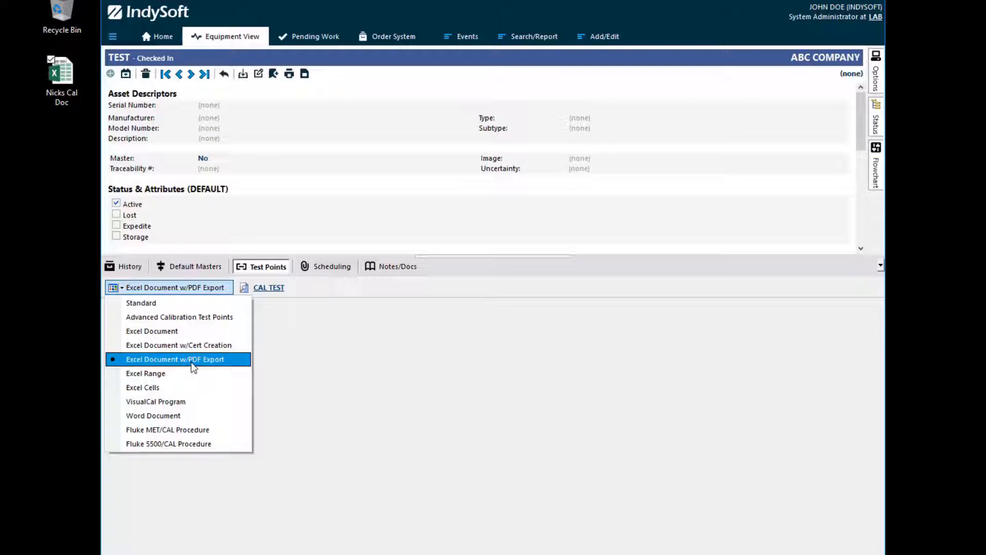
{"action": "left_click", "coordinate": [175, 358]}
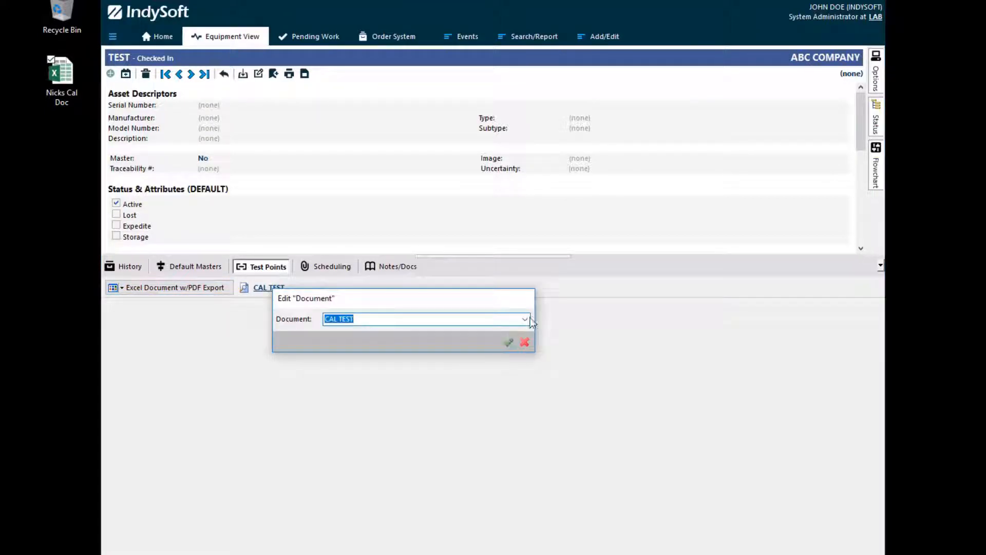
{"action": "left_click", "coordinate": [525, 318]}
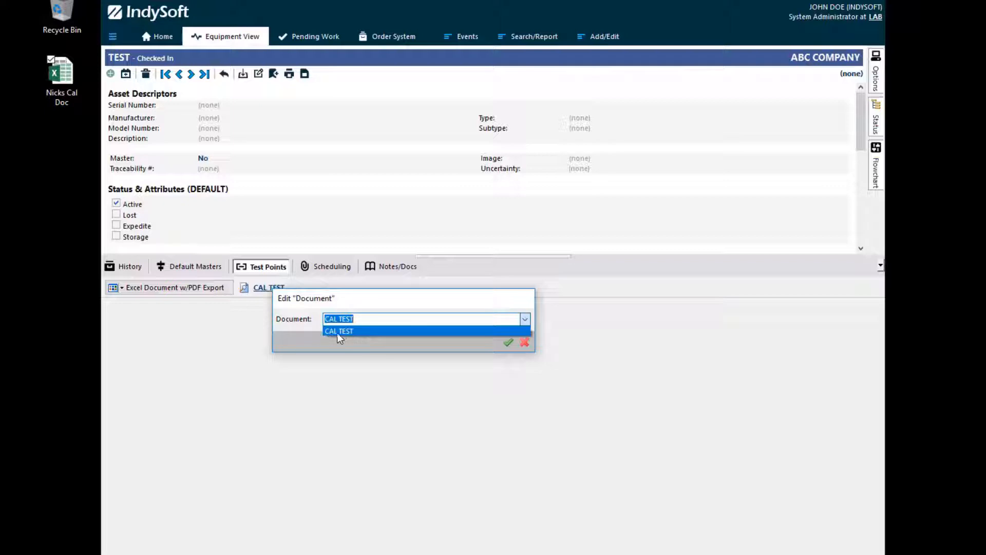
{"action": "left_click", "coordinate": [339, 331]}
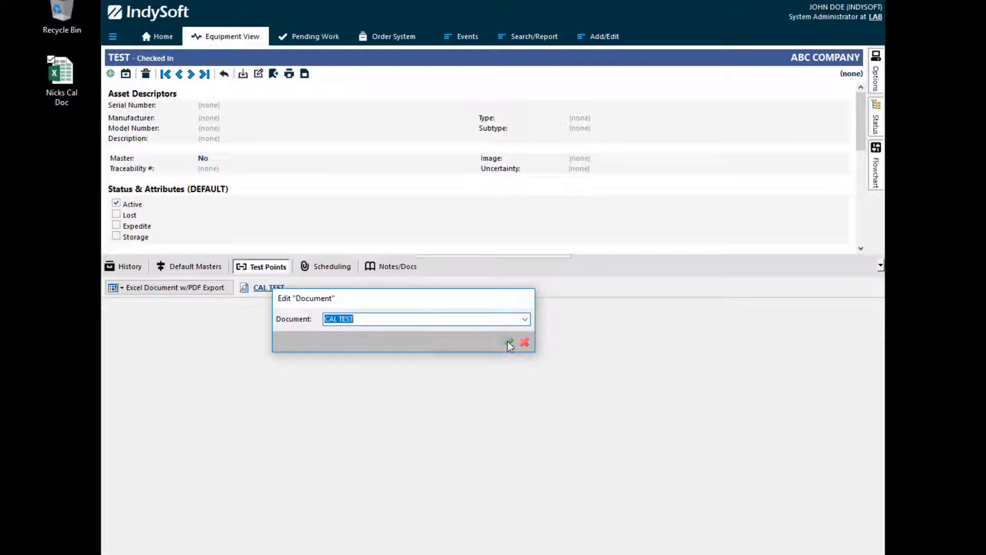
{"action": "left_click", "coordinate": [509, 343]}
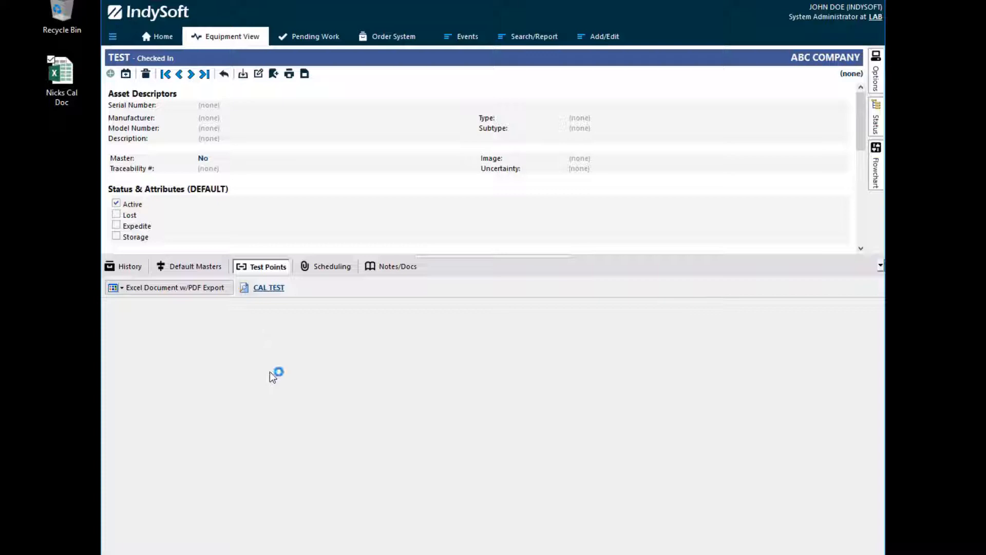
{"action": "left_click", "coordinate": [268, 287]}
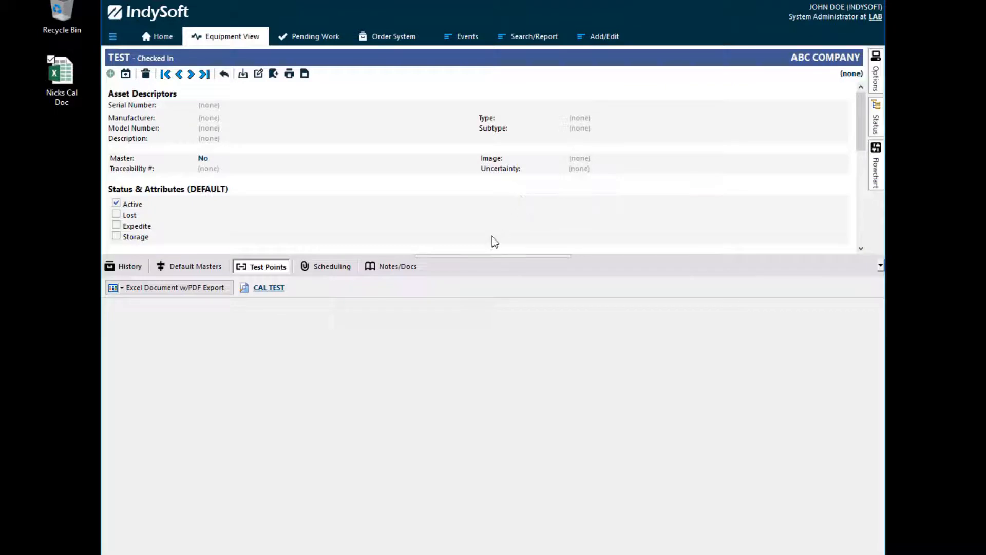
{"action": "mouse_move", "coordinate": [257, 341]}
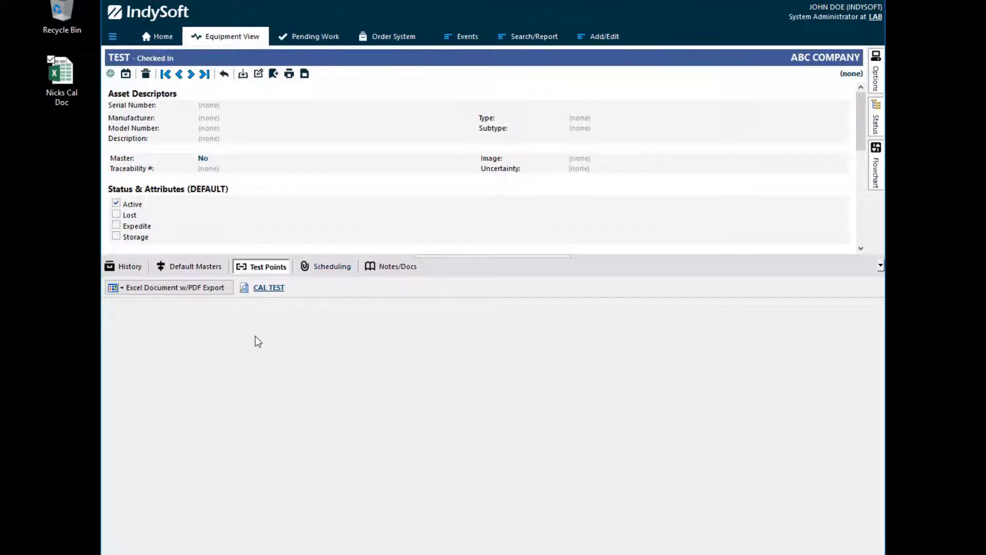
{"action": "mouse_move", "coordinate": [268, 402]}
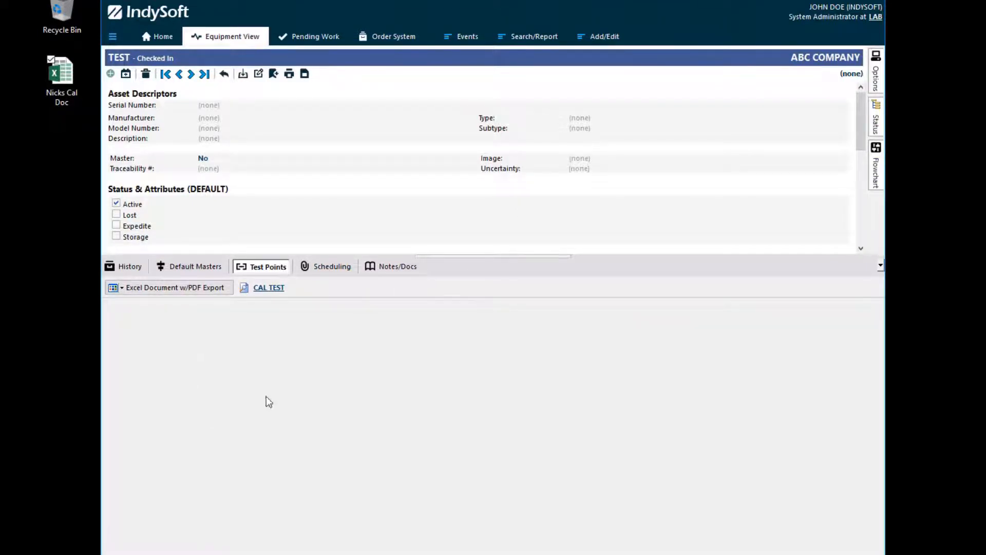
{"action": "mouse_move", "coordinate": [41, 420]}
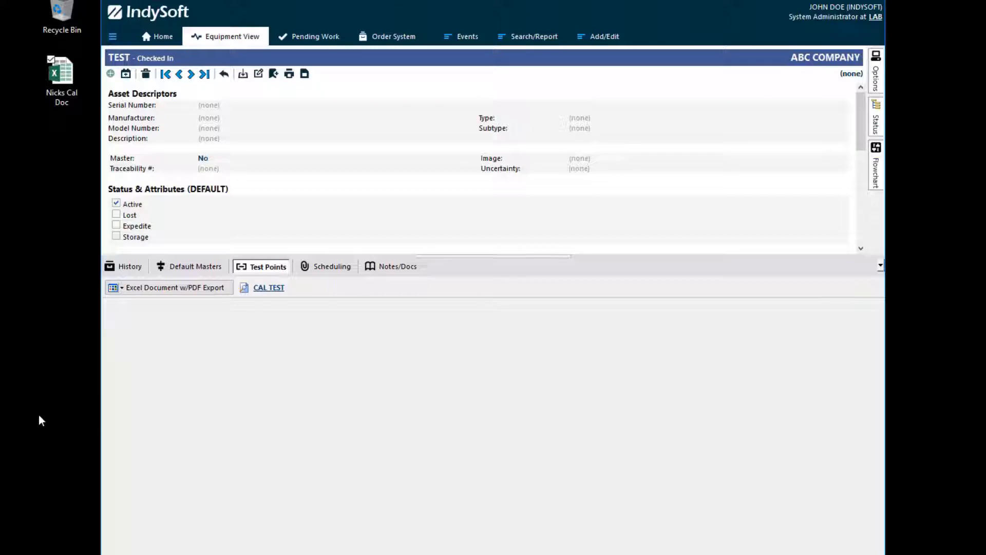
{"action": "mouse_move", "coordinate": [155, 489]}
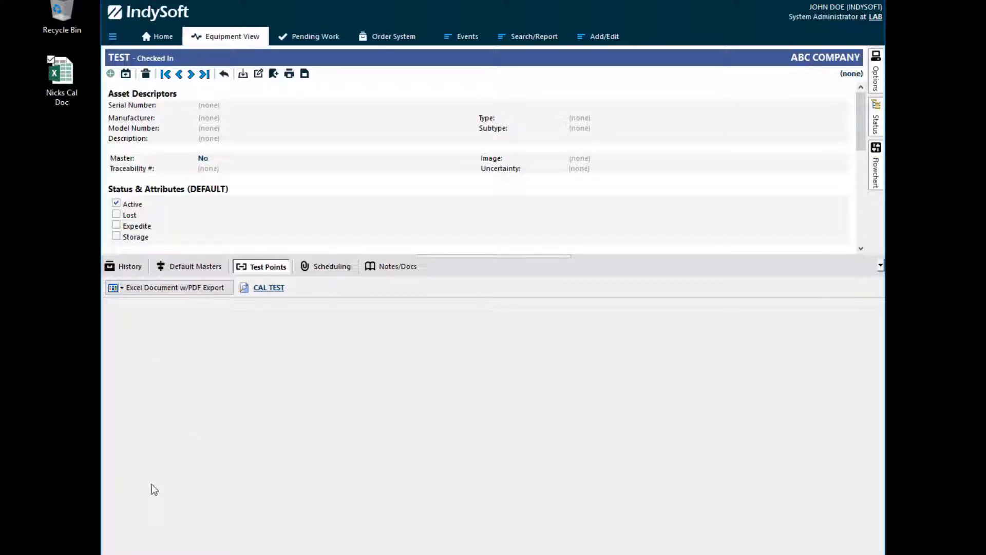
{"action": "mouse_move", "coordinate": [245, 441]}
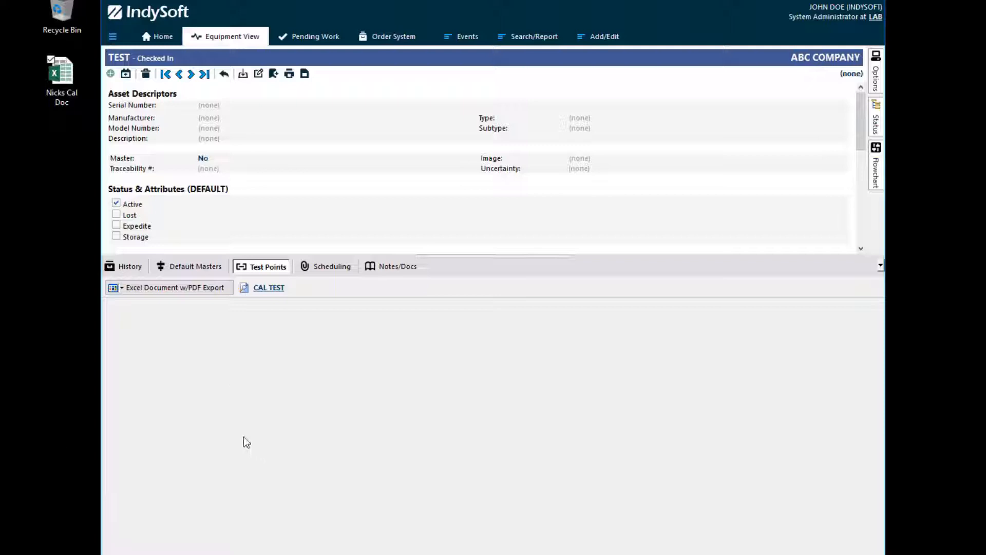
{"action": "mouse_move", "coordinate": [333, 328]}
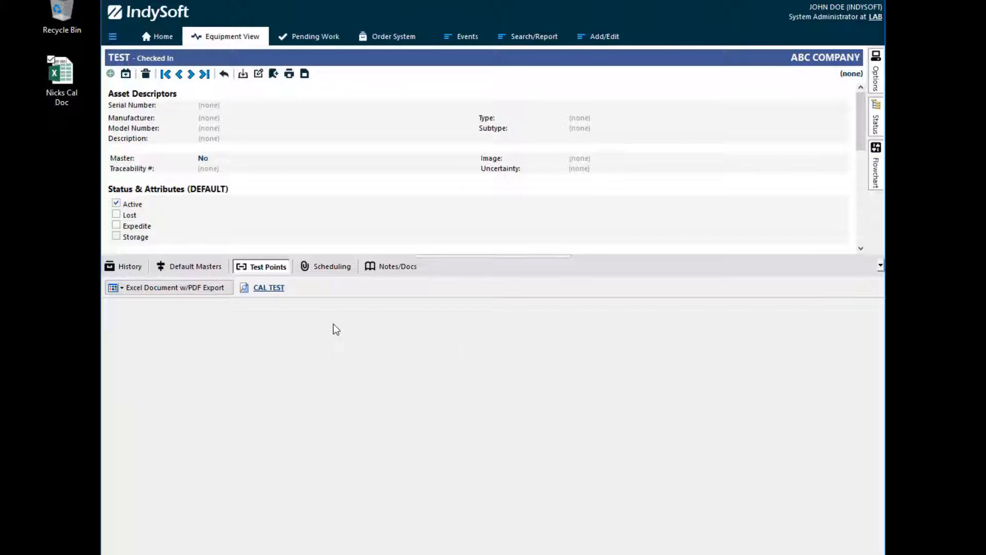
{"action": "mouse_move", "coordinate": [448, 86]}
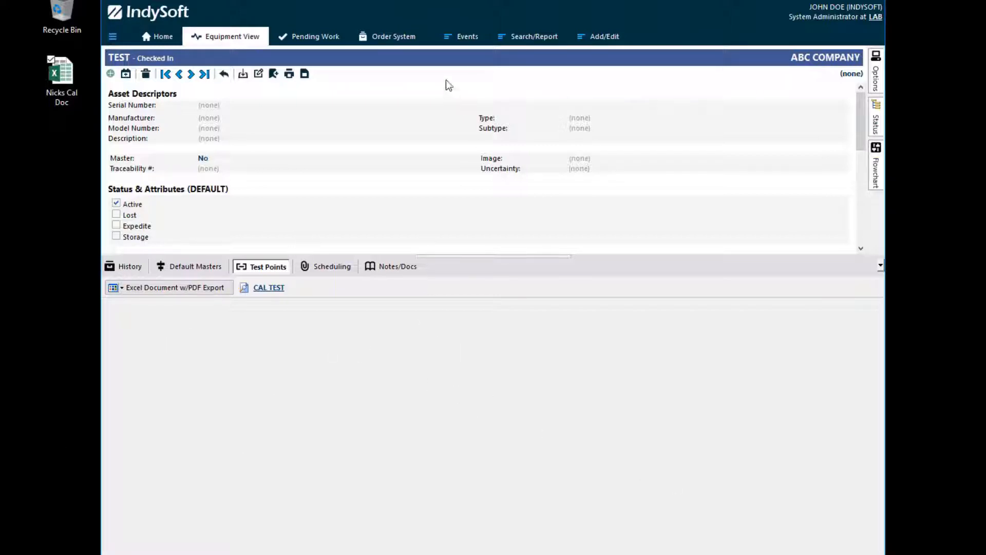
- Start a Calibration event for equipment TEST and reach the Calibration Results workbook
{"action": "left_click", "coordinate": [466, 36]}
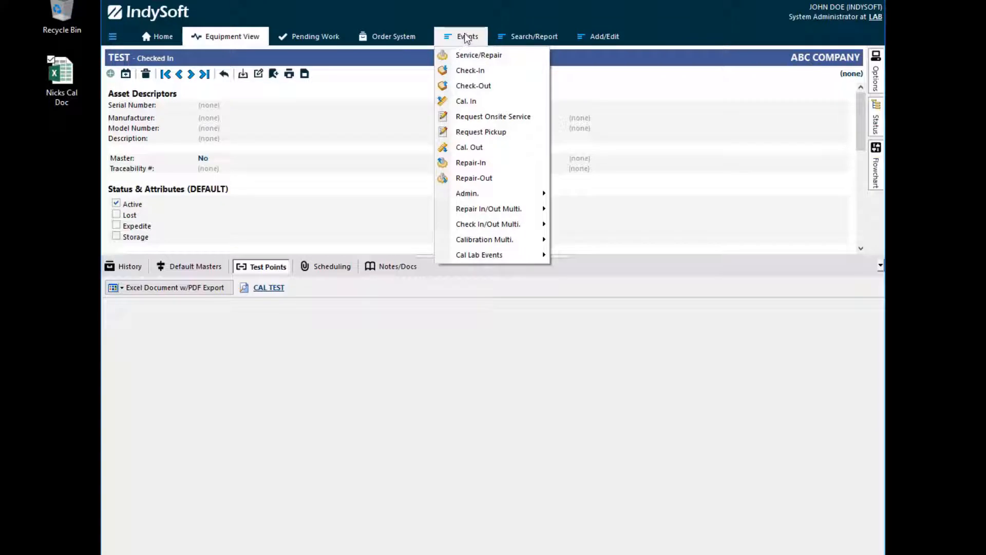
{"action": "mouse_move", "coordinate": [484, 239]}
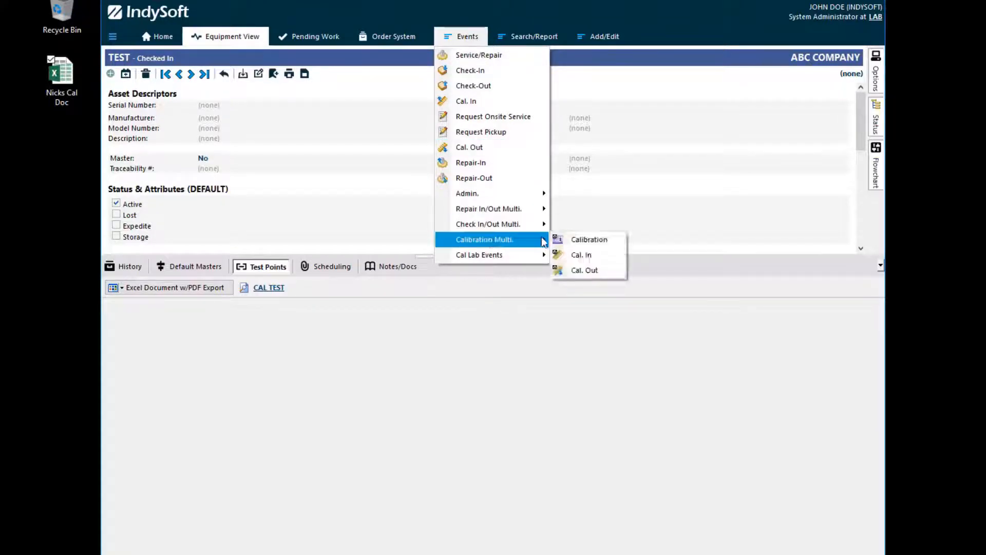
{"action": "left_click", "coordinate": [587, 239]}
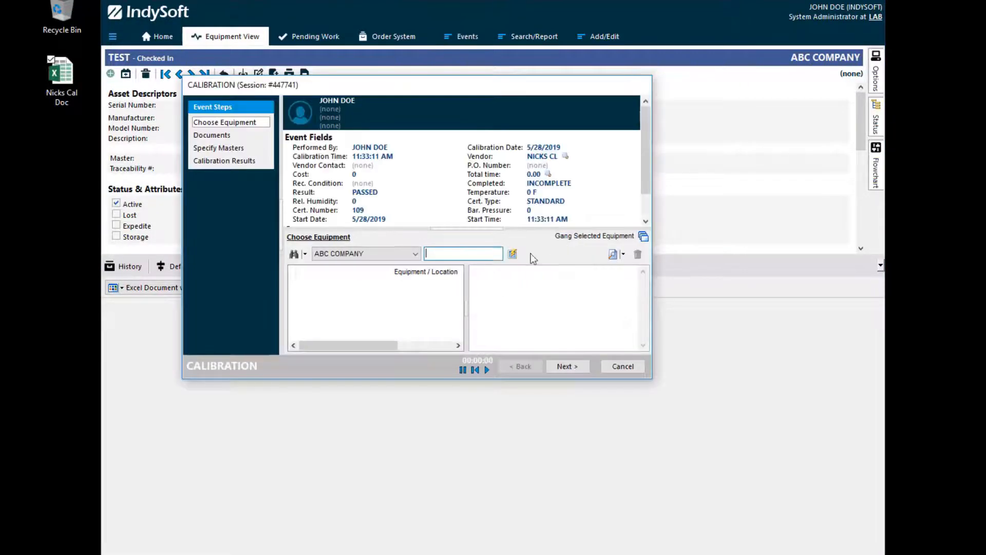
{"action": "type", "text": "TEST"}
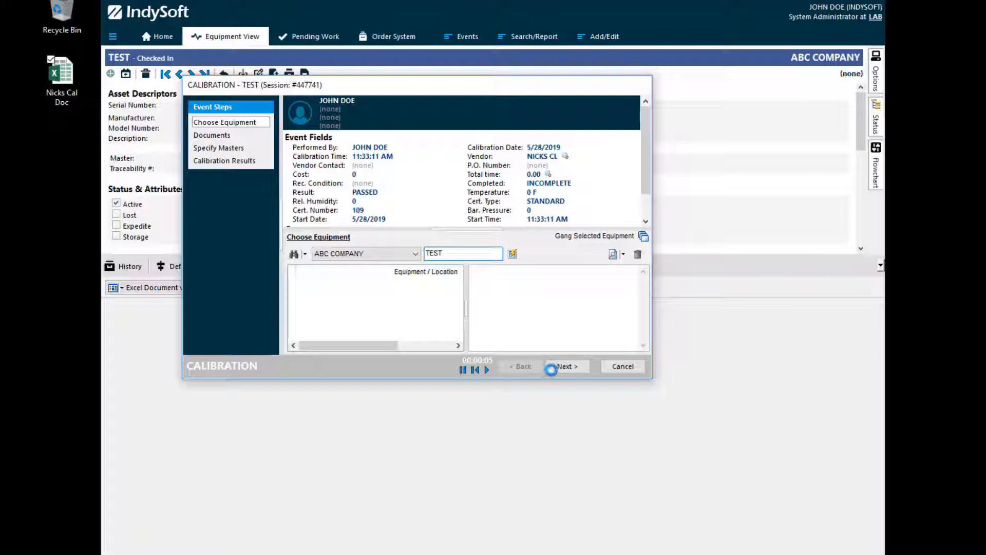
{"action": "left_click", "coordinate": [565, 366]}
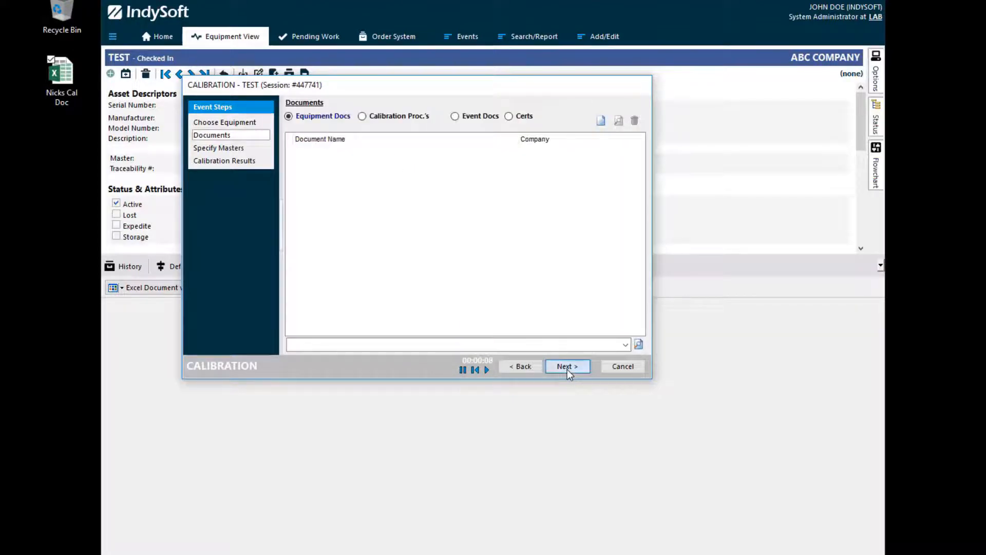
{"action": "left_click", "coordinate": [565, 366]}
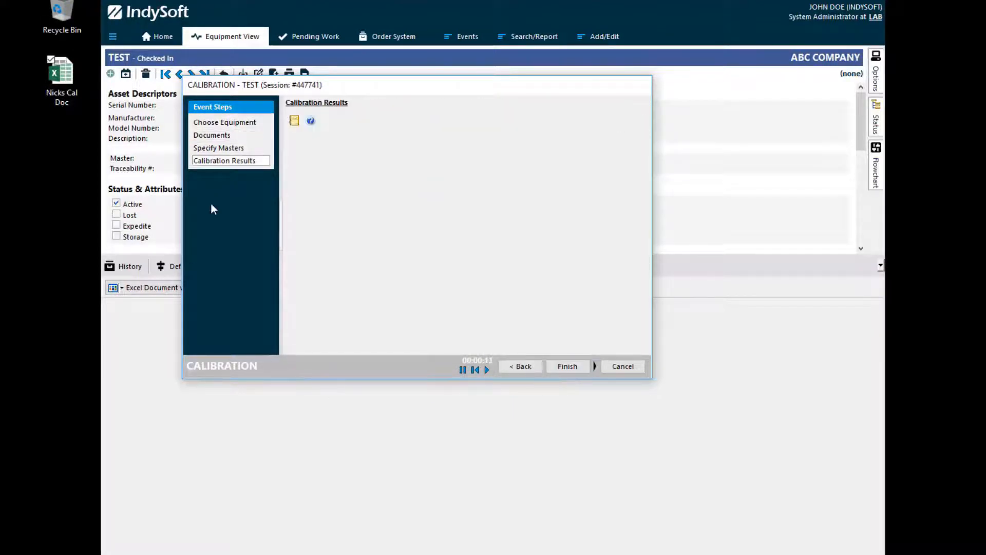
{"action": "left_click", "coordinate": [294, 121]}
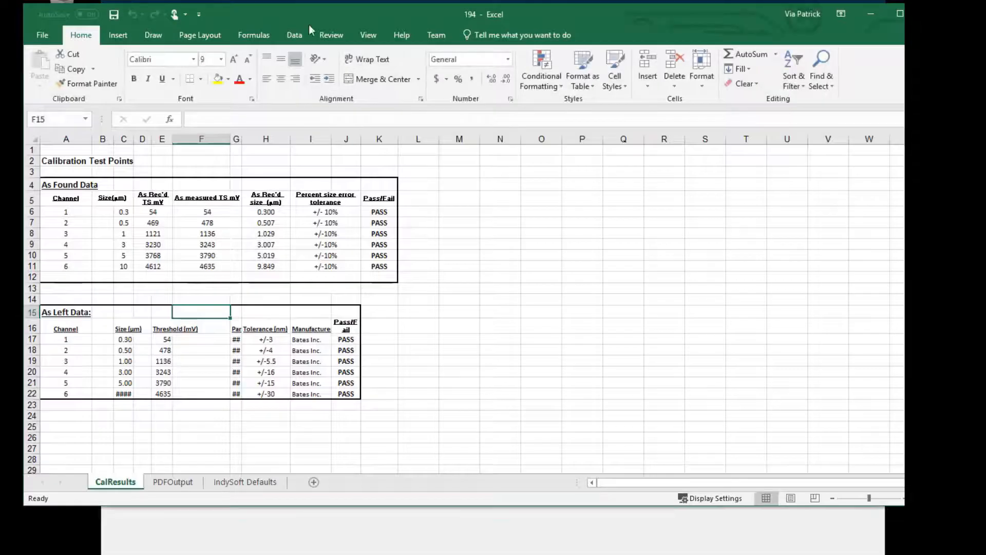
- Enter 'Fail' for the first As Found result, then finish the event and mark it complete
{"action": "left_click", "coordinate": [433, 211]}
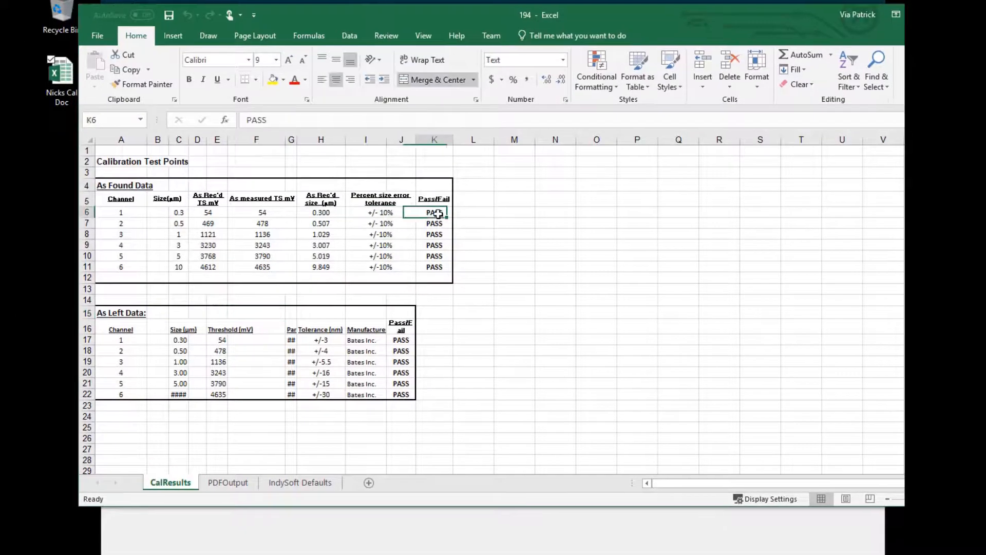
{"action": "type", "text": "Fa"}
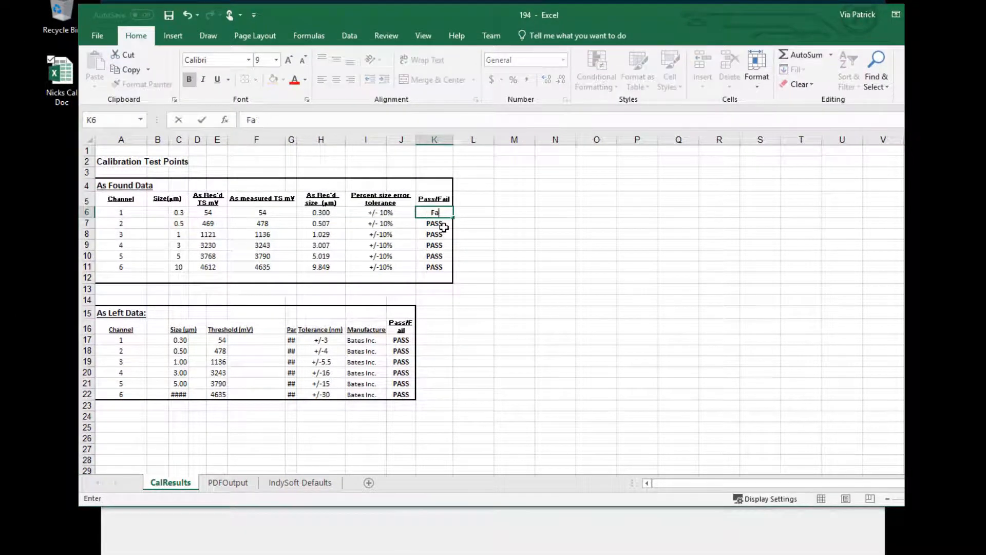
{"action": "type", "text": "il"}
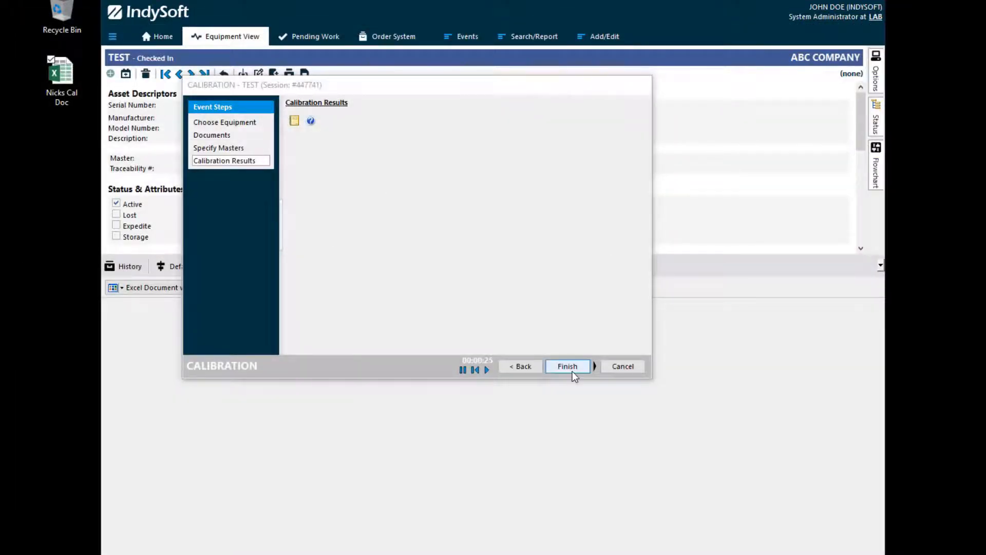
{"action": "left_click", "coordinate": [566, 366]}
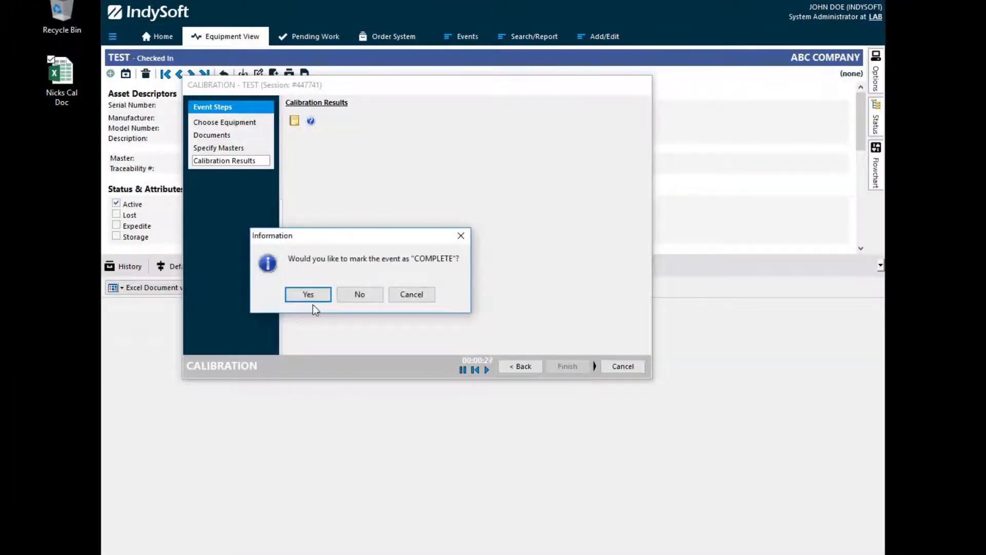
{"action": "left_click", "coordinate": [307, 293]}
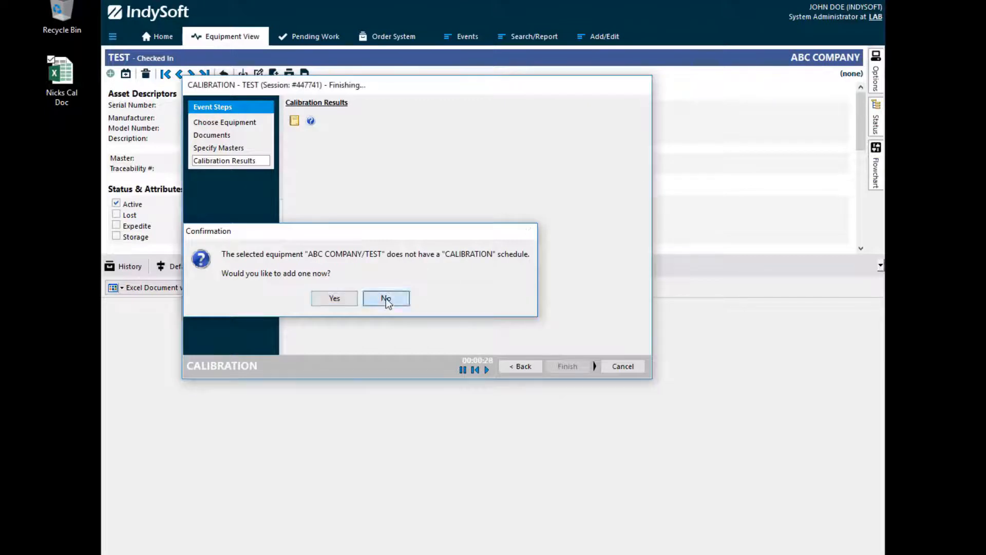
{"action": "left_click", "coordinate": [385, 298]}
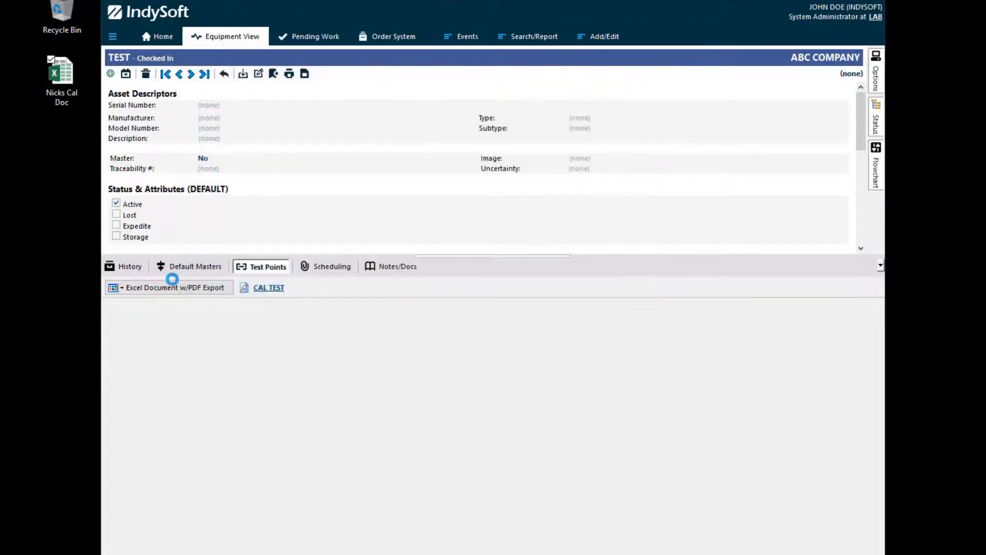
- Show the TEST equipment's History tab listing the new calibration and certificate 109
{"action": "left_click", "coordinate": [130, 266]}
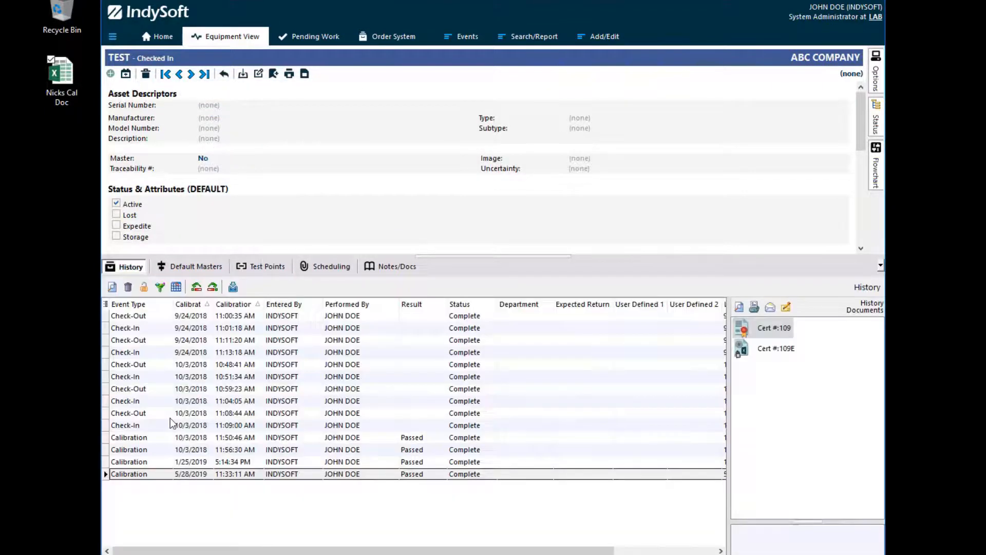
{"action": "mouse_move", "coordinate": [121, 508]}
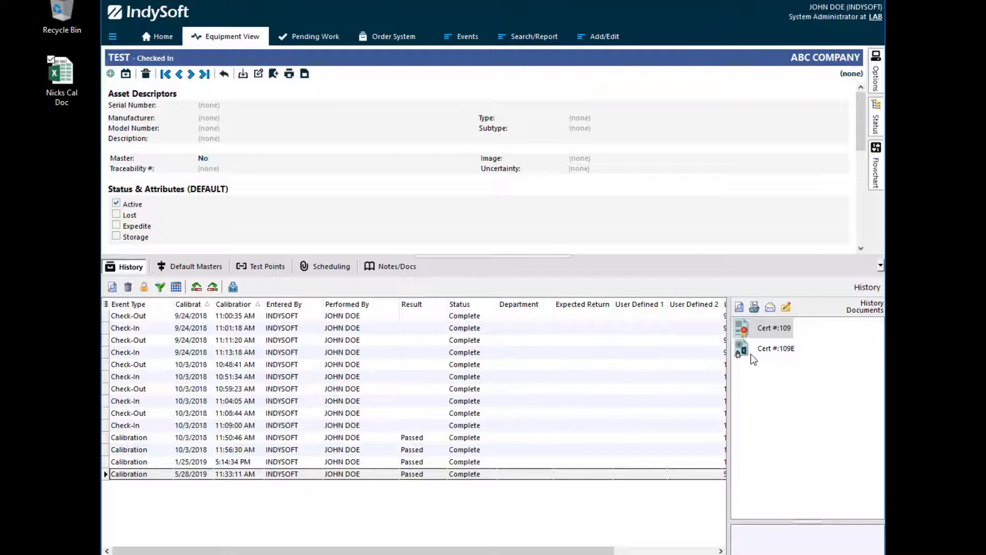
{"action": "mouse_move", "coordinate": [769, 360]}
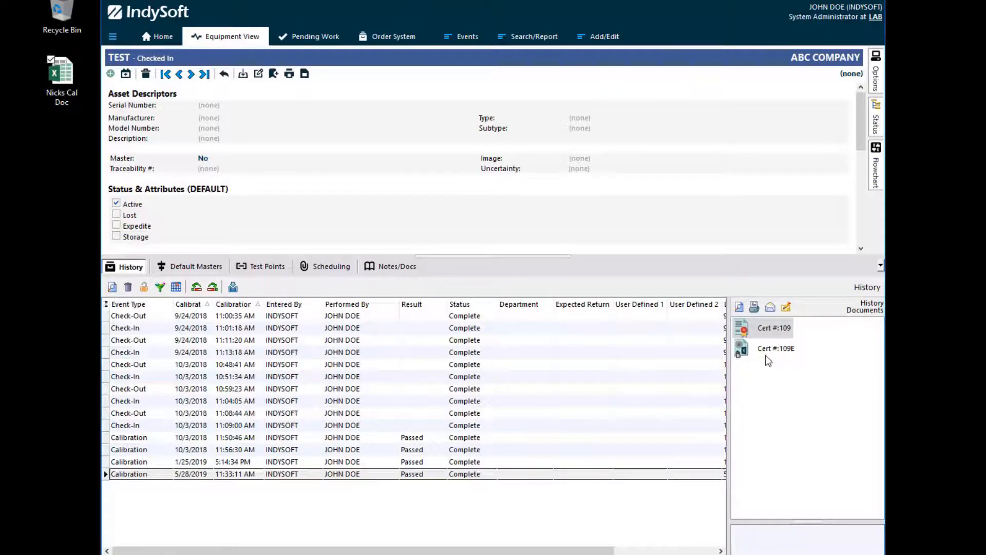
{"action": "mouse_move", "coordinate": [753, 352]}
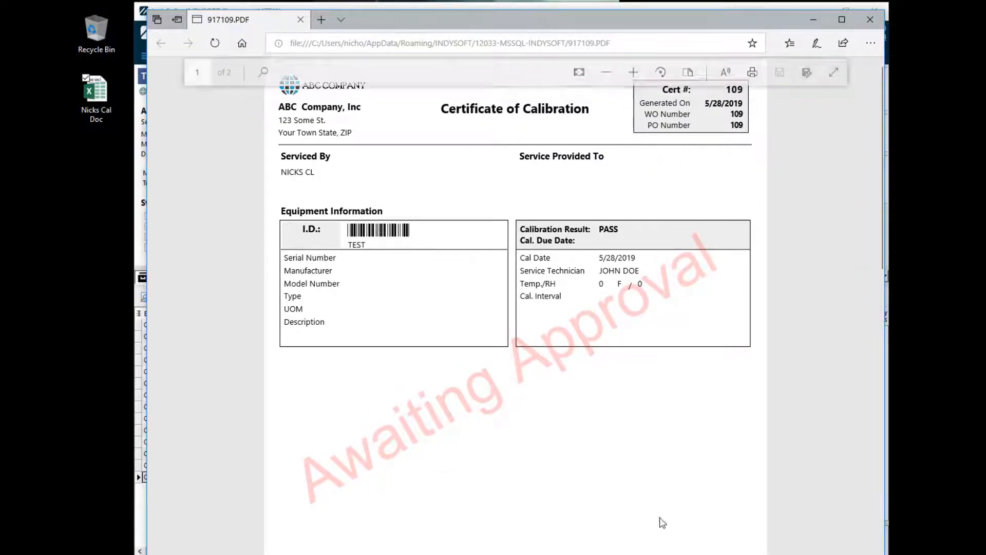
- Scroll certificate 109 to page two with the Calibration Test Points As Found Data table
{"action": "scroll", "scroll_direction": "down", "scroll_amount": 3}
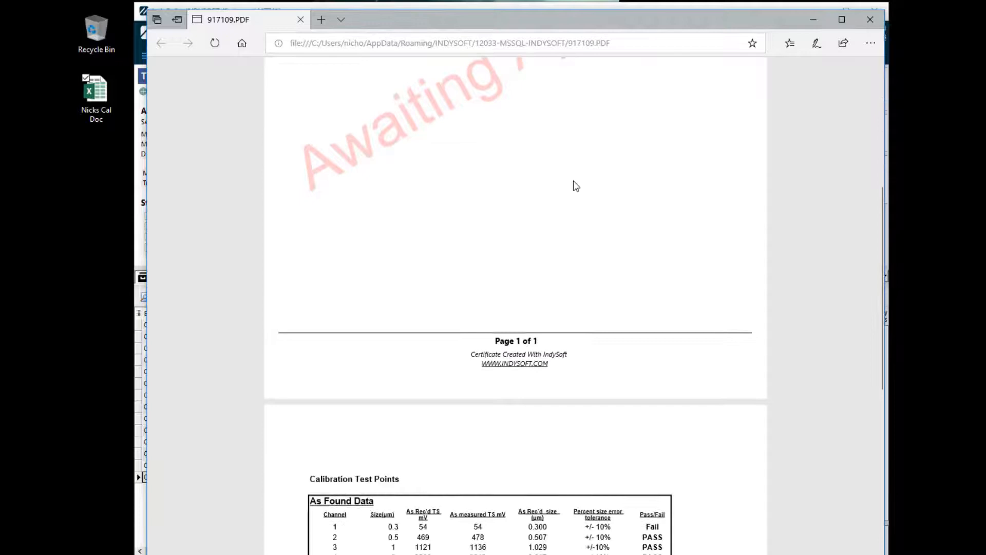
{"action": "scroll", "scroll_direction": "down", "scroll_amount": 3}
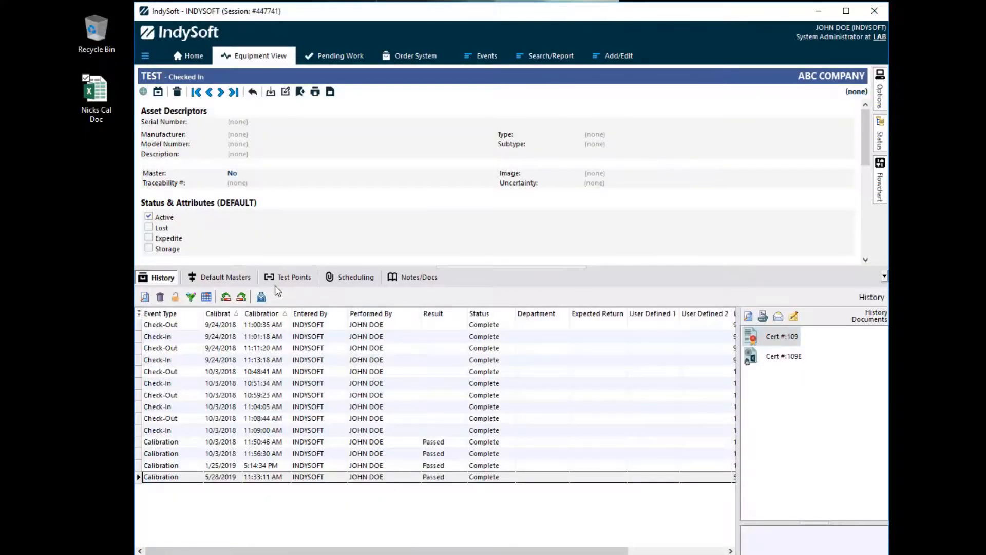
- Review the test point document type choices and the workbook's PDFOutput sheet, then close Excel
{"action": "left_click", "coordinate": [288, 276]}
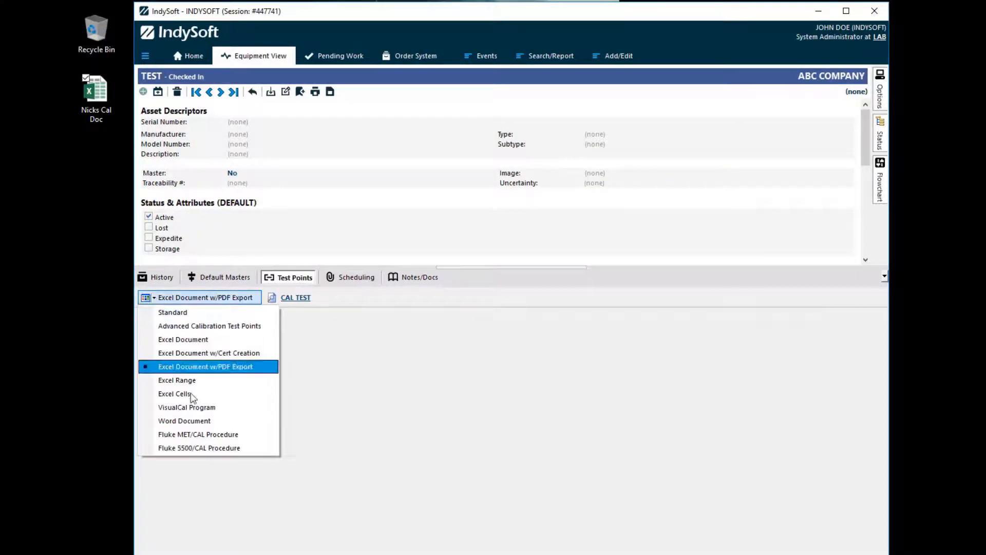
{"action": "mouse_move", "coordinate": [174, 394]}
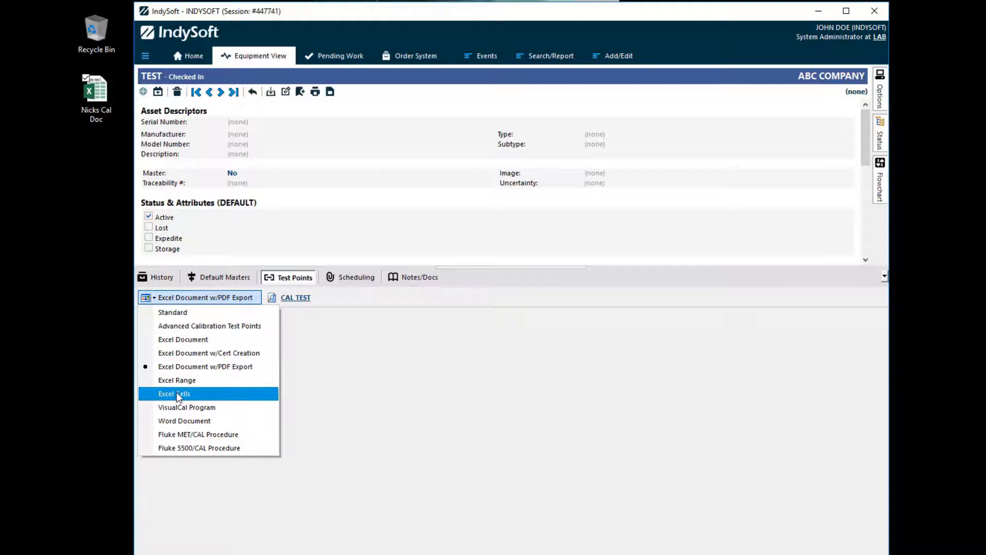
{"action": "mouse_move", "coordinate": [204, 393]}
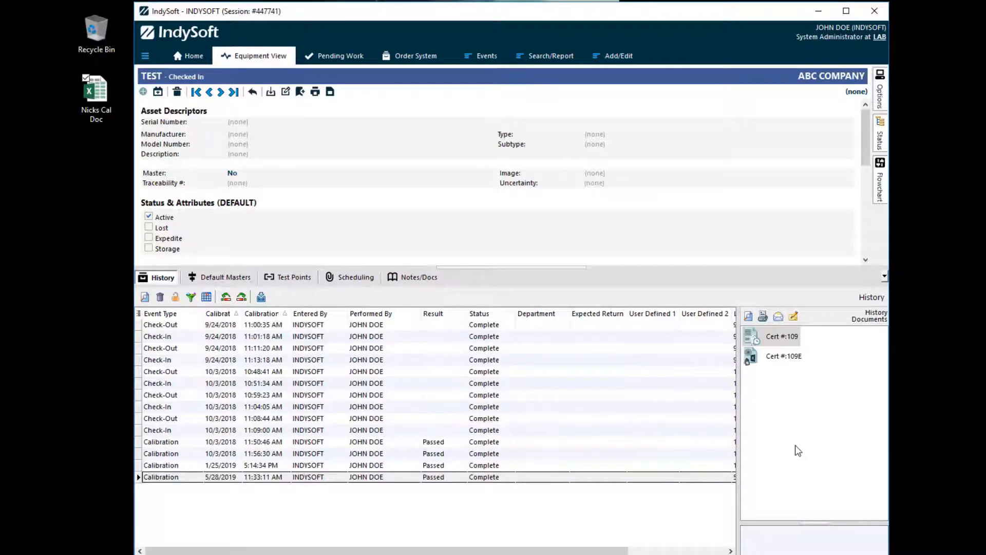
{"action": "mouse_move", "coordinate": [731, 516]}
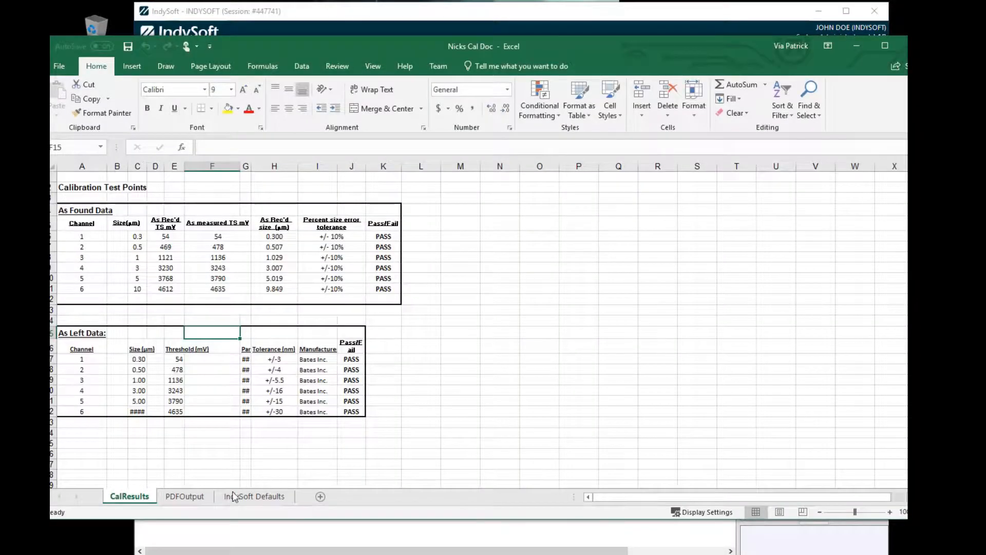
{"action": "left_click", "coordinate": [184, 495]}
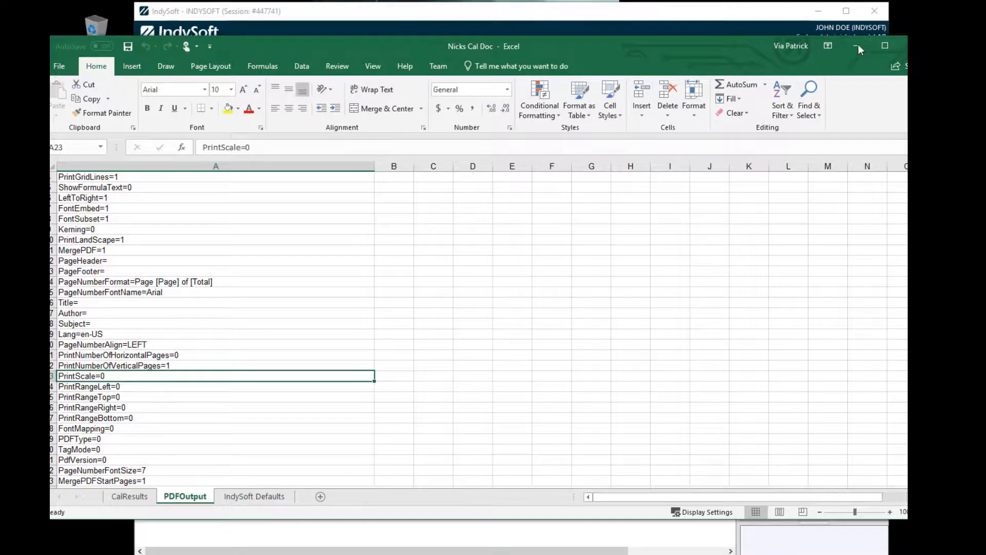
{"action": "left_click", "coordinate": [145, 55]}
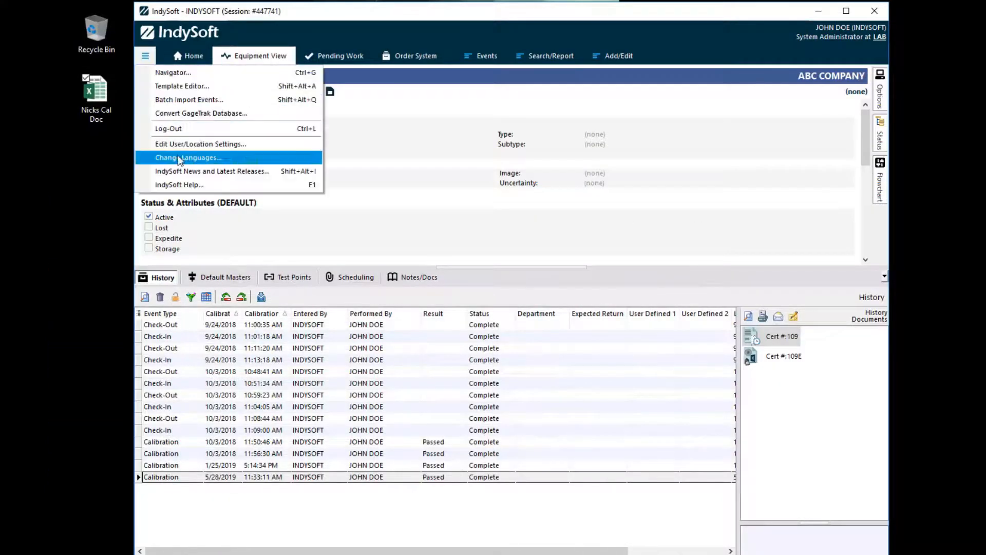
- Search the IndySoft User Manual for the Excel Document w/PDF Export test points topic
{"action": "left_click", "coordinate": [179, 184]}
{"action": "type", "text": "excell"}
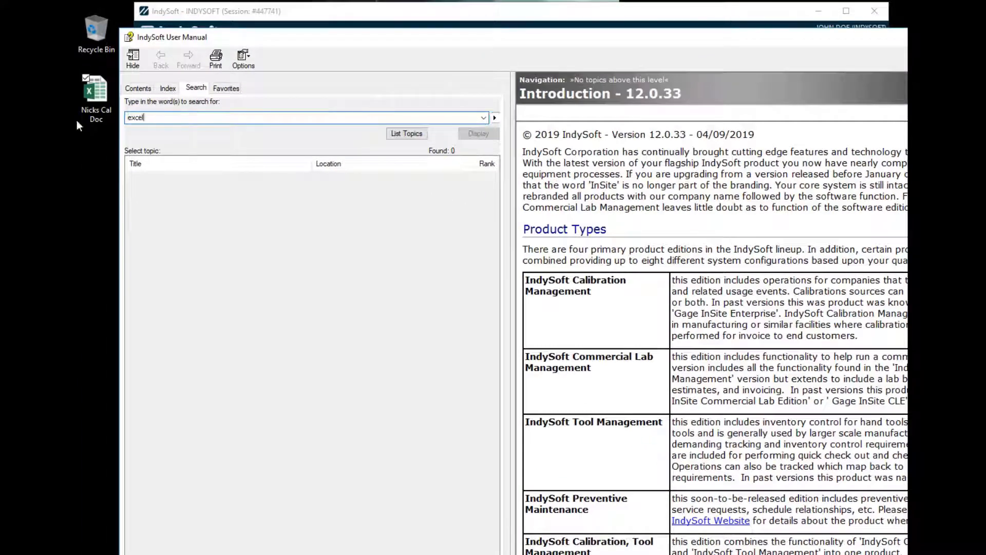
{"action": "left_click", "coordinate": [406, 132]}
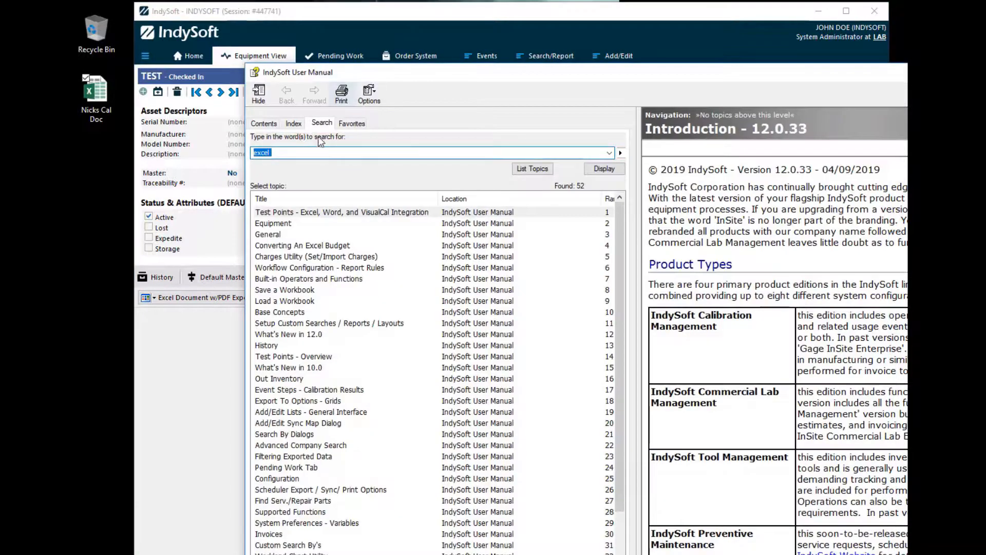
{"action": "left_click", "coordinate": [319, 152]}
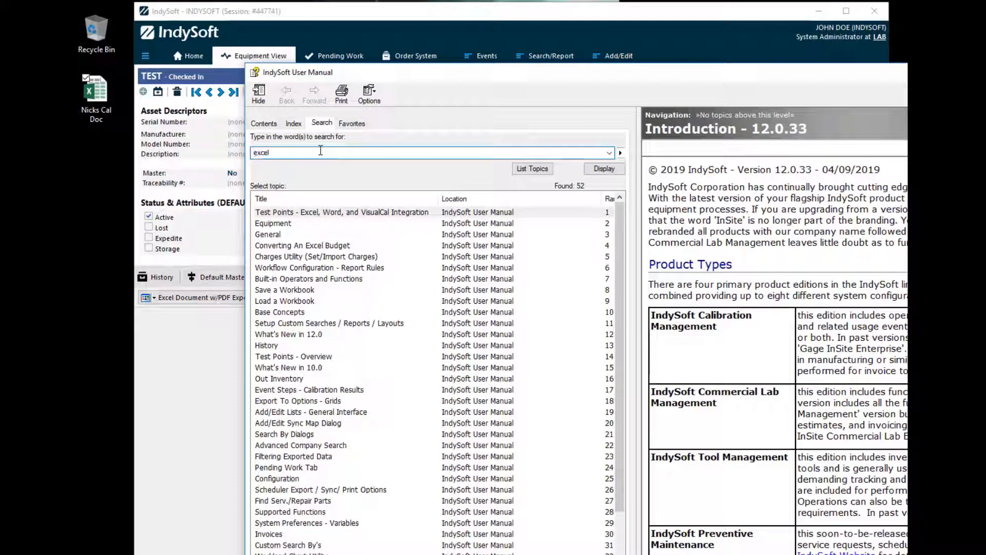
{"action": "type", "text": "dc"}
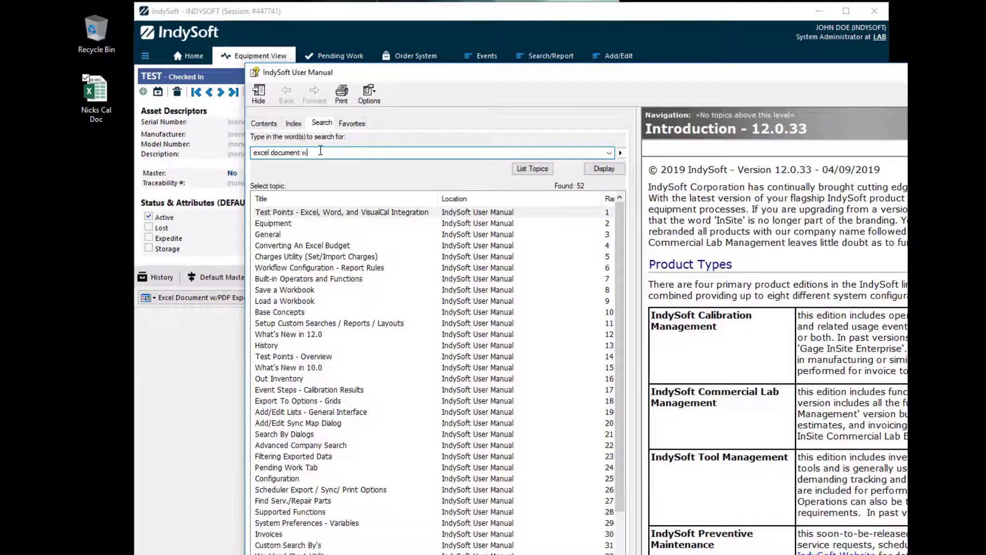
{"action": "type", "text": "/o"}
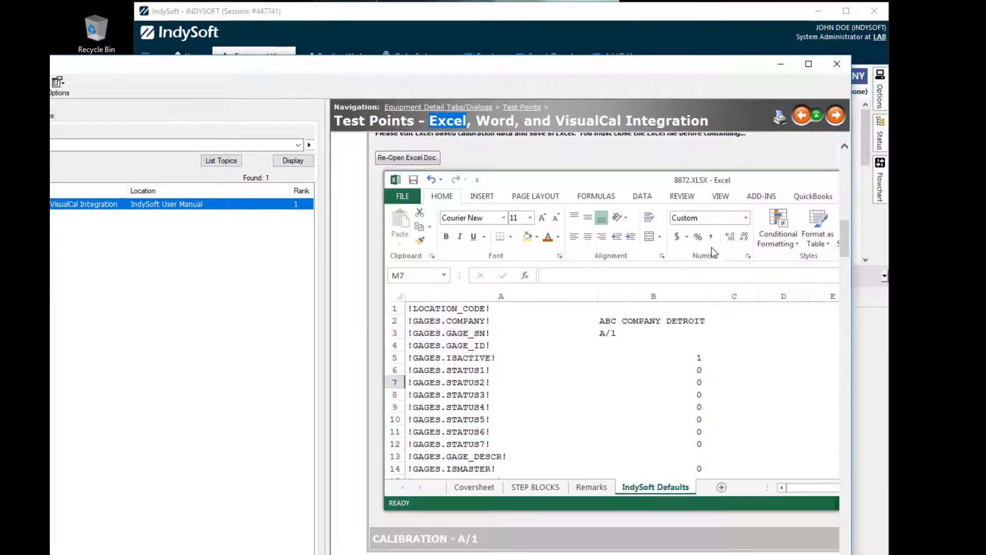
- Scroll the help topic to the PDFOutput settings table showing page-numbering, page-count, scale and print-range defaults
{"action": "scroll", "scroll_direction": "down", "scroll_amount": 3}
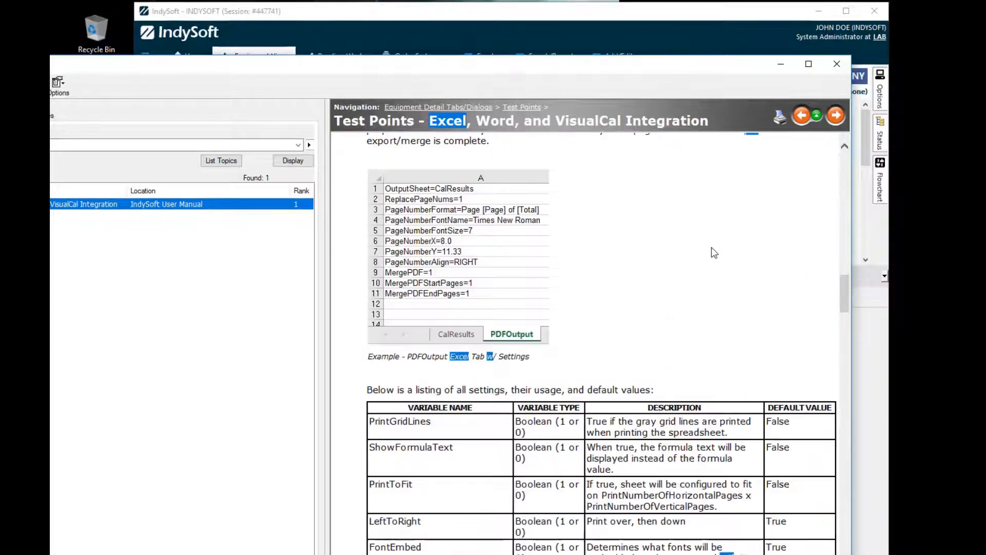
{"action": "scroll", "scroll_direction": "down", "scroll_amount": 3}
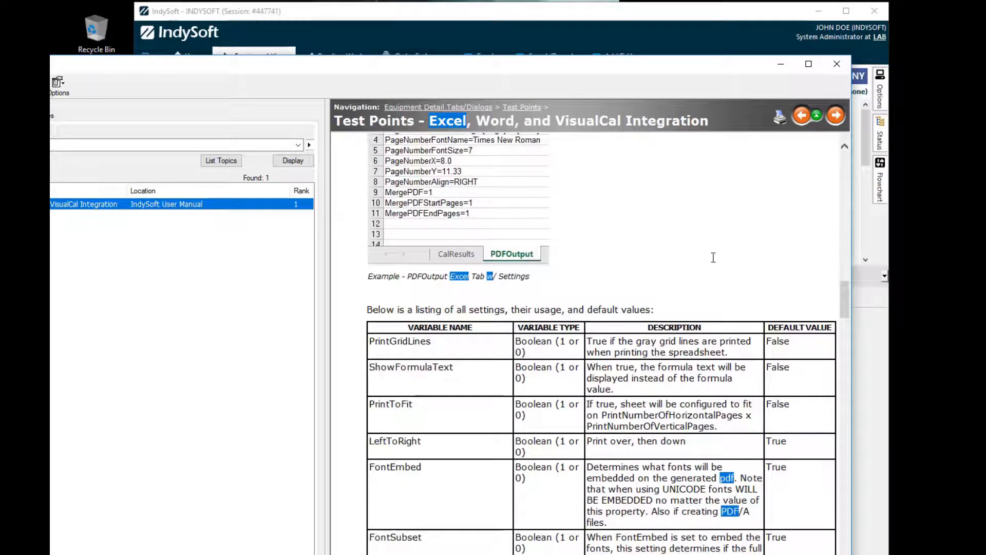
{"action": "scroll", "scroll_direction": "up", "scroll_amount": 3}
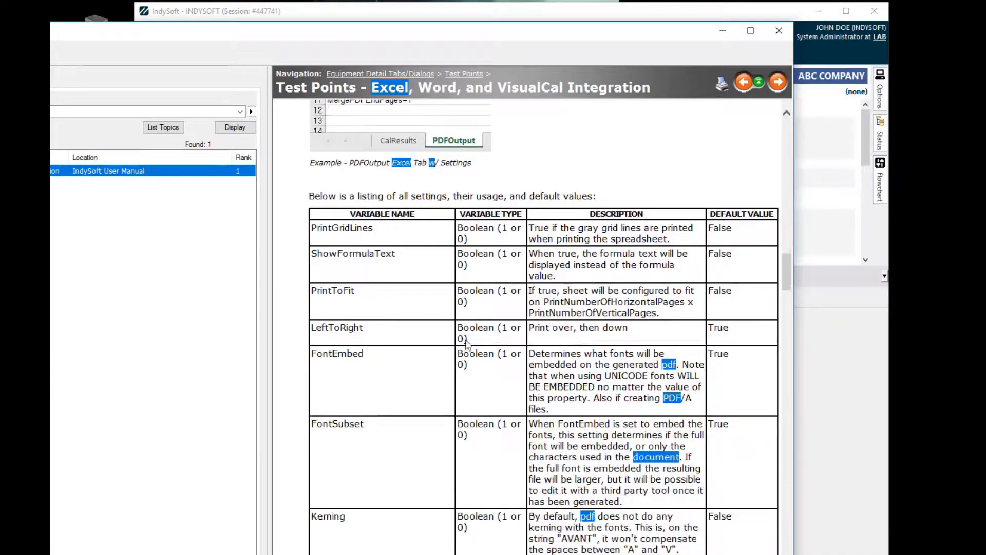
{"action": "scroll", "scroll_direction": "down", "scroll_amount": 3}
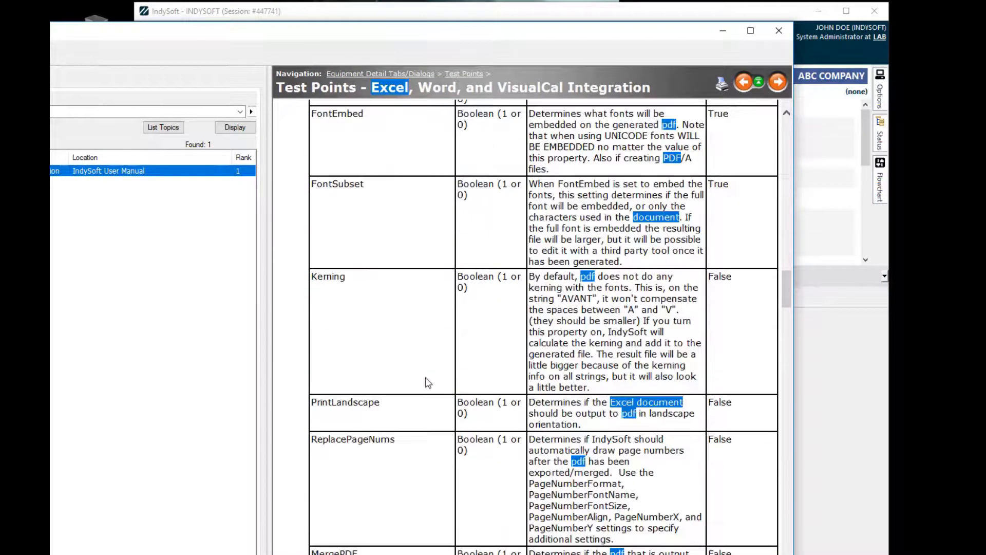
{"action": "scroll", "scroll_direction": "down", "scroll_amount": 3}
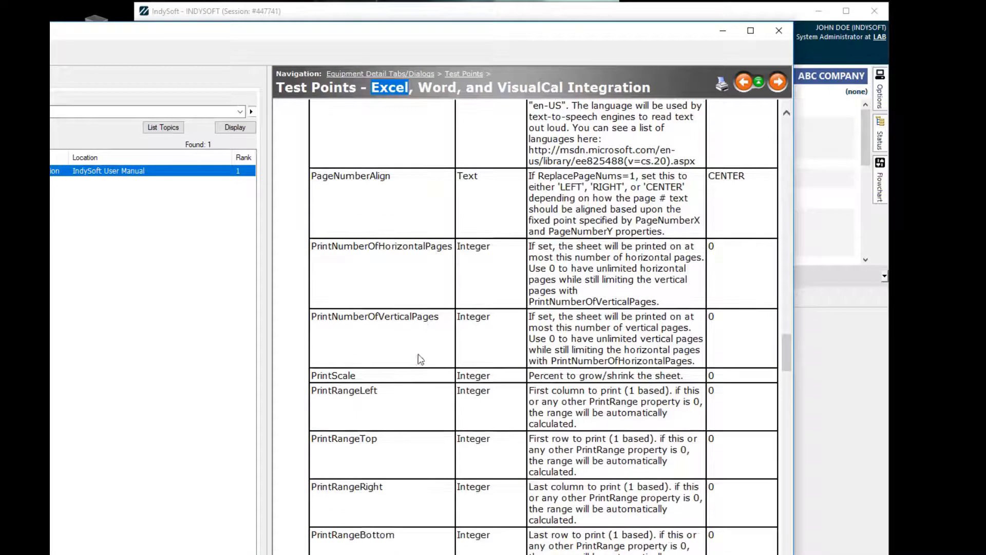